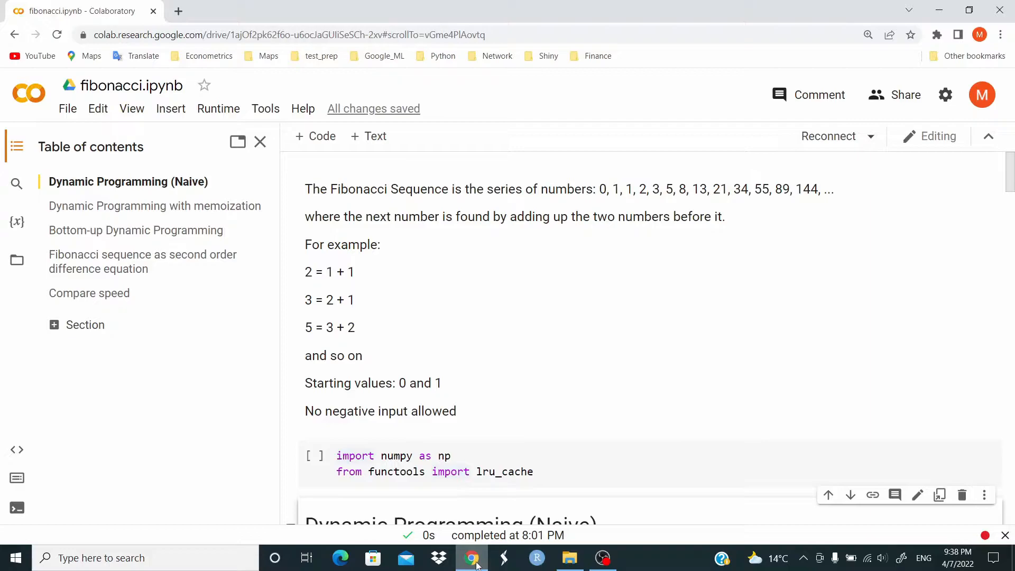
{"action": "mouse_move", "coordinate": [397, 491]}
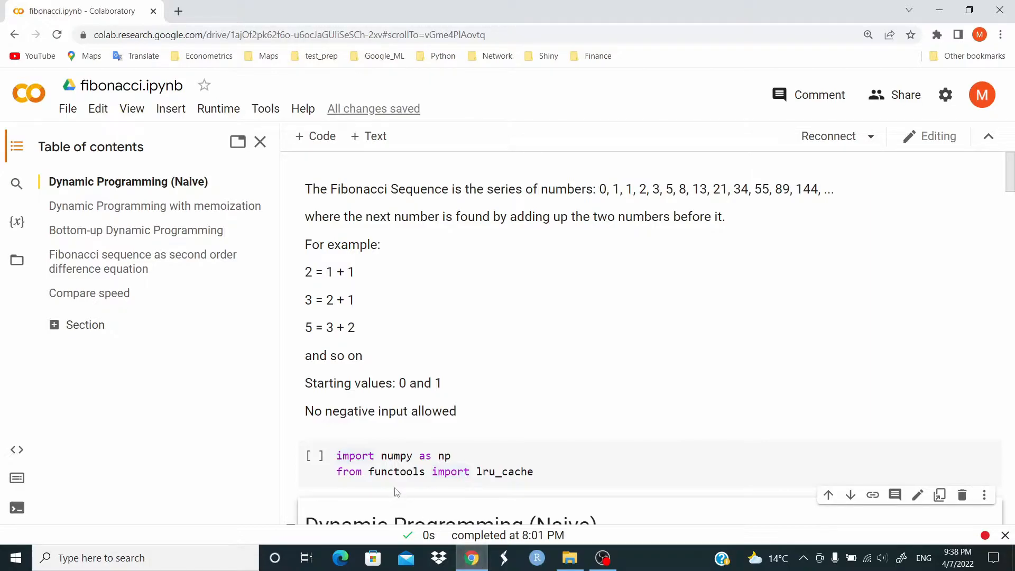
Step: Close the Table of contents sidebar and scroll to the import cell
{"action": "left_click", "coordinate": [260, 142]}
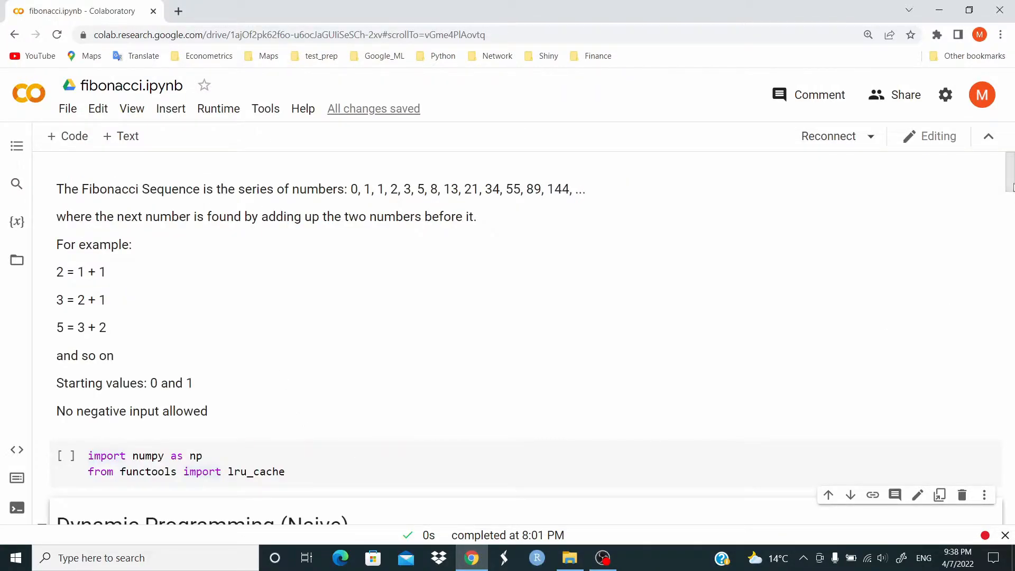
{"action": "scroll", "scroll_direction": "down", "scroll_amount": 3}
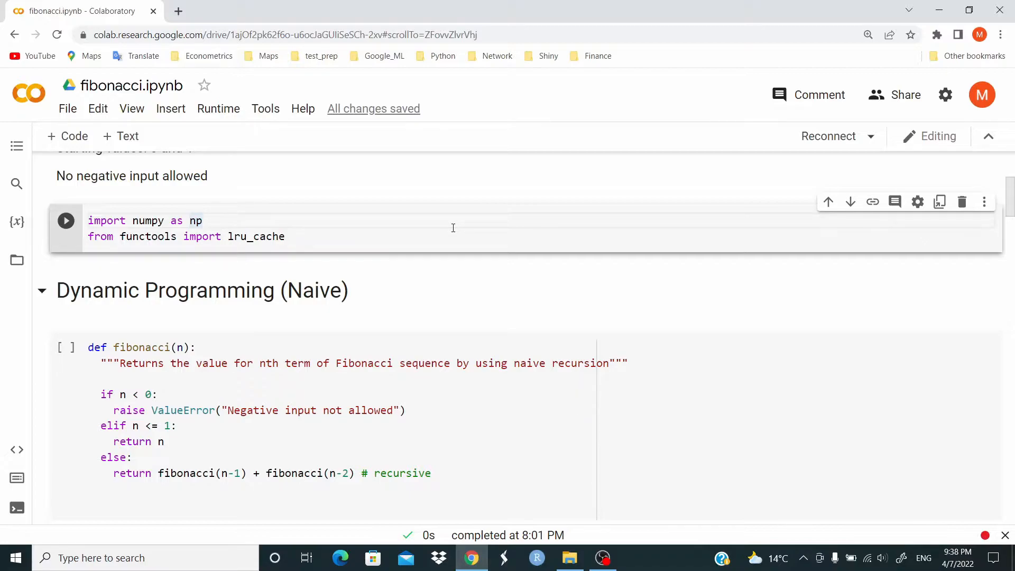
Step: Connect the runtime by running the numpy and lru_cache import cell
{"action": "left_click", "coordinate": [65, 220]}
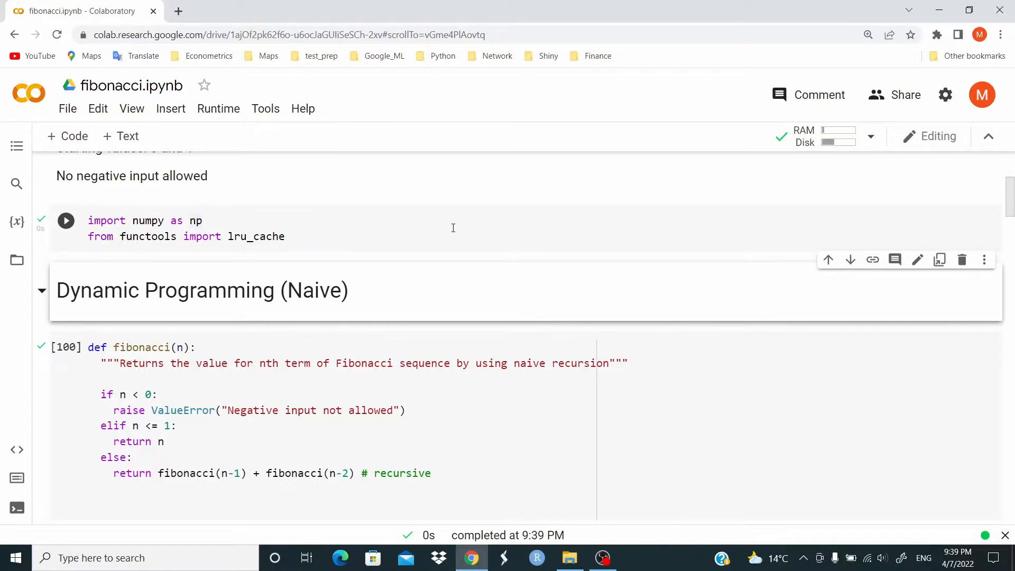
{"action": "left_click", "coordinate": [66, 219]}
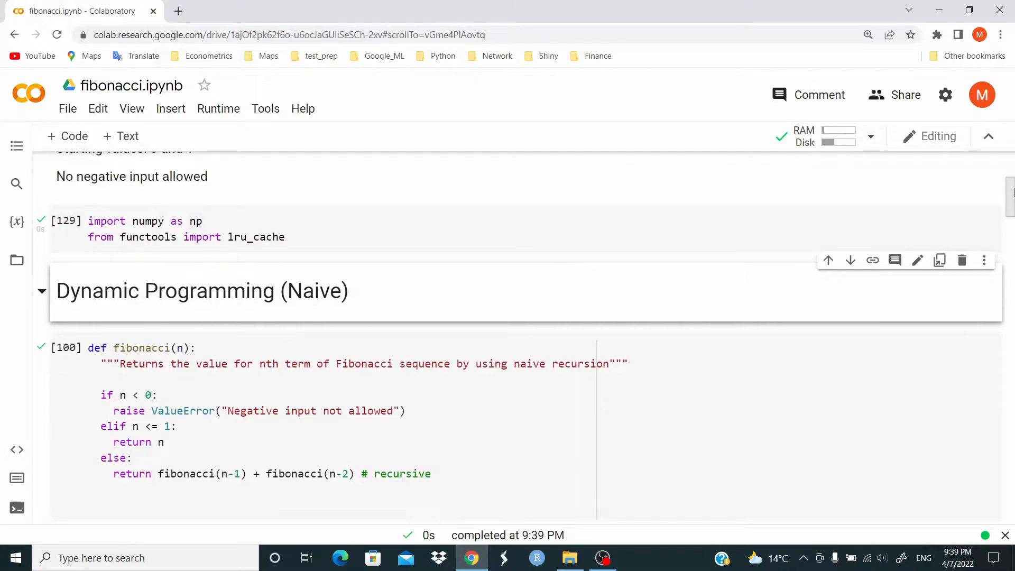
{"action": "scroll", "scroll_direction": "down", "scroll_amount": 3}
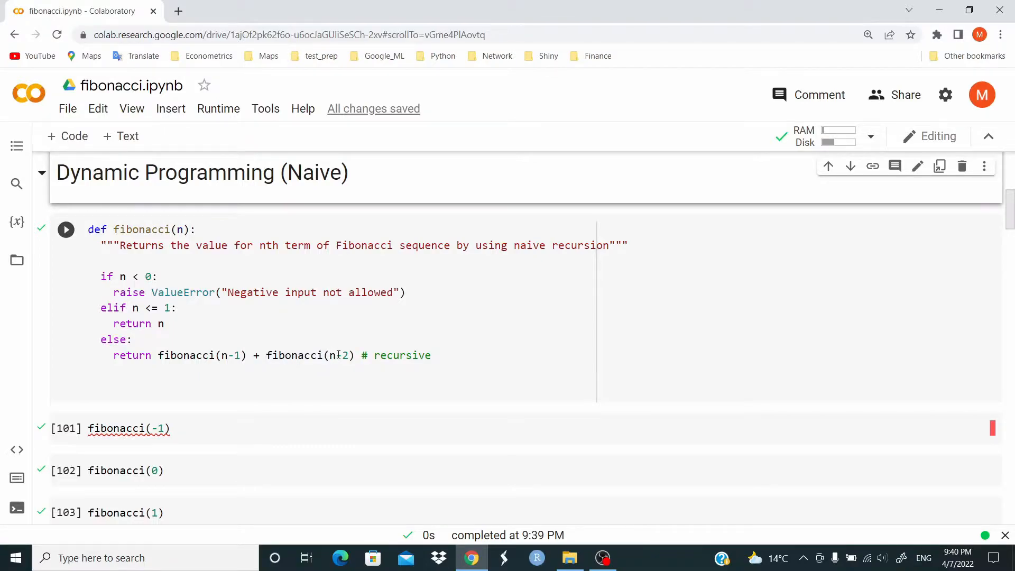
{"action": "mouse_move", "coordinate": [336, 355]}
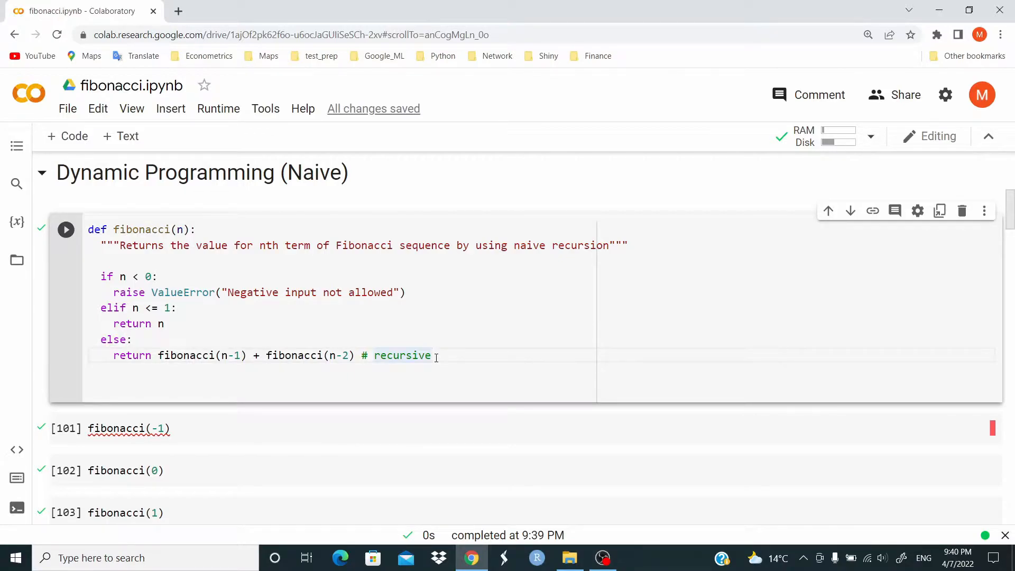
Step: Run the naive fibonacci definition and fibonacci(-1), which raises the negative-input ValueError
{"action": "left_click", "coordinate": [128, 428]}
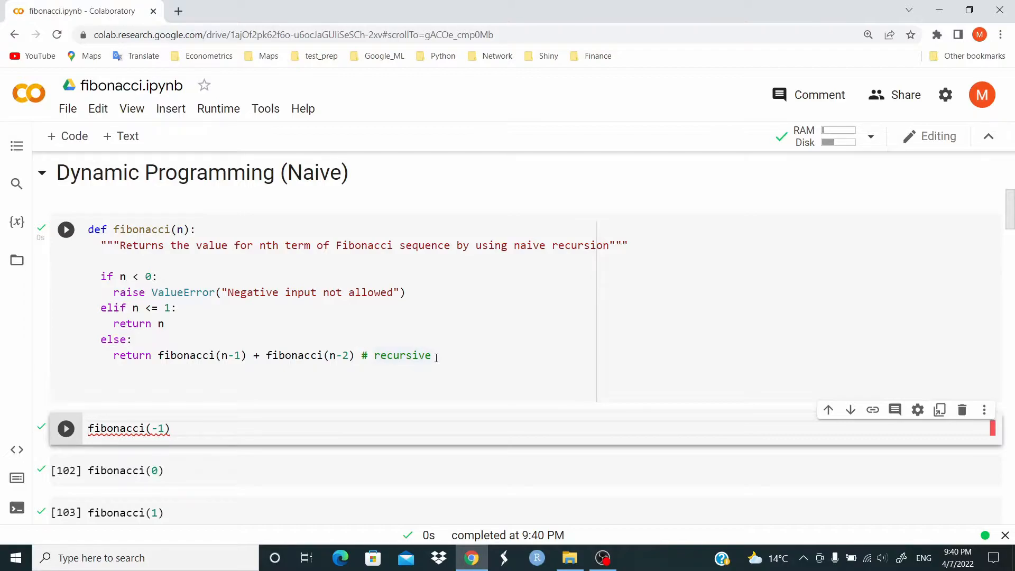
{"action": "left_click", "coordinate": [65, 428]}
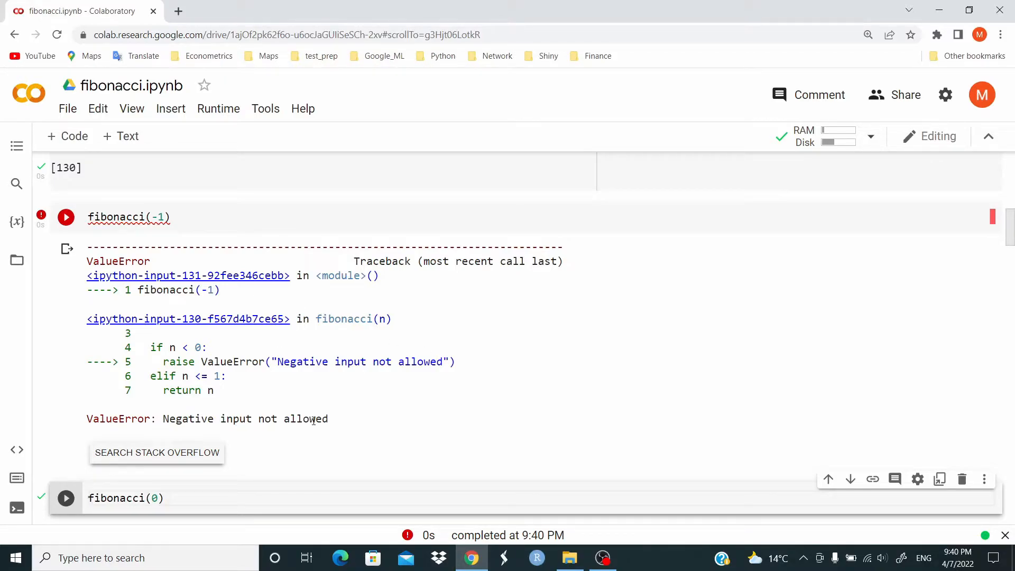
{"action": "scroll", "scroll_direction": "down", "scroll_amount": 3}
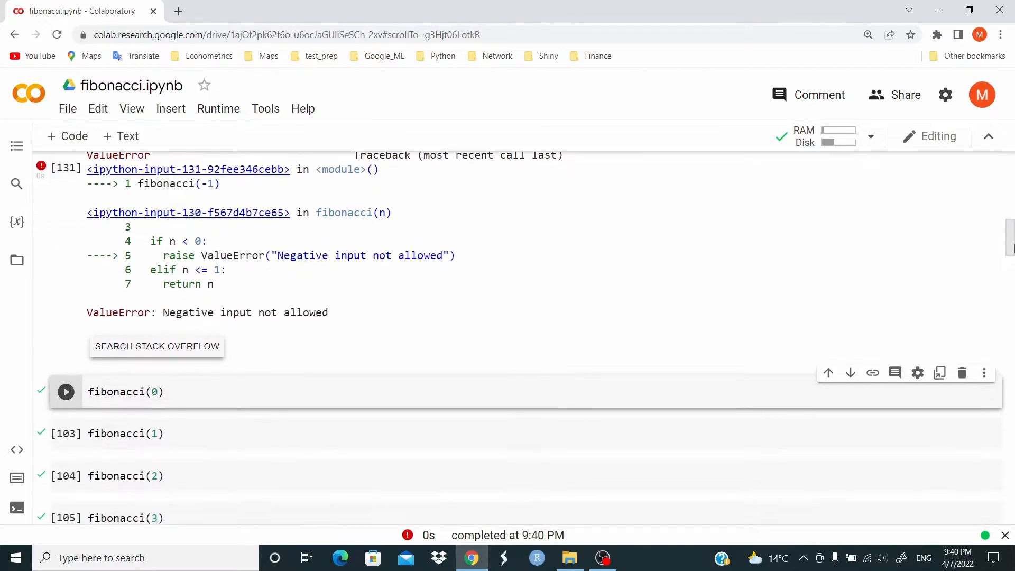
{"action": "scroll", "scroll_direction": "down", "scroll_amount": 3}
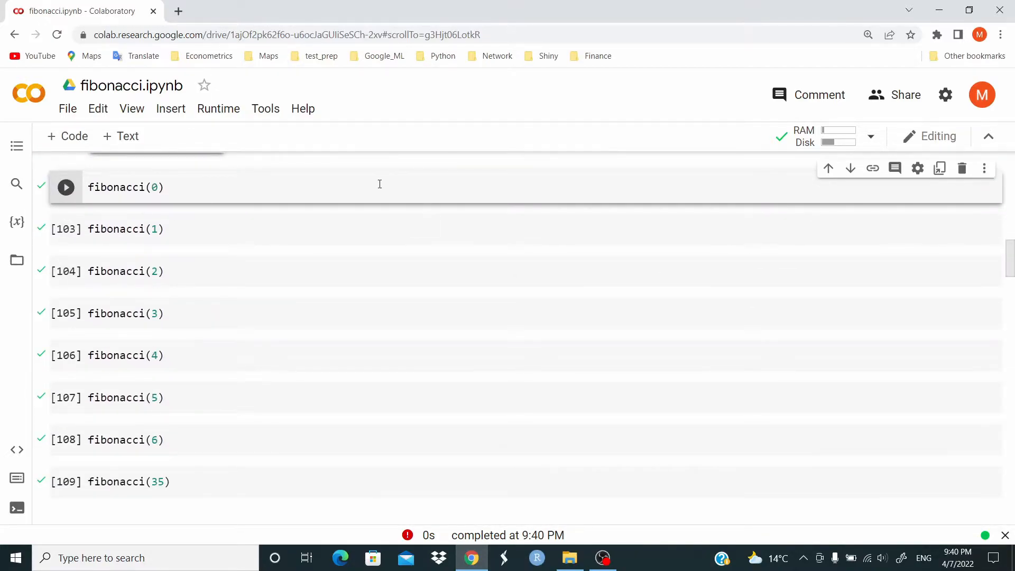
Step: Run the test cells for 0 through 6, returning 0, 1, 1, 2, 3, 5, 8
{"action": "left_click", "coordinate": [66, 188]}
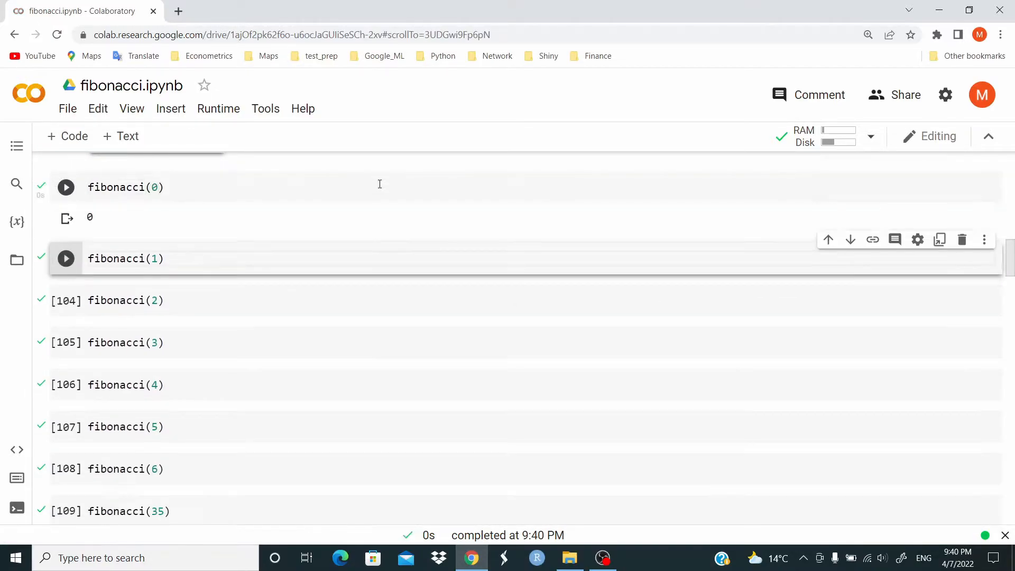
{"action": "left_click", "coordinate": [66, 258]}
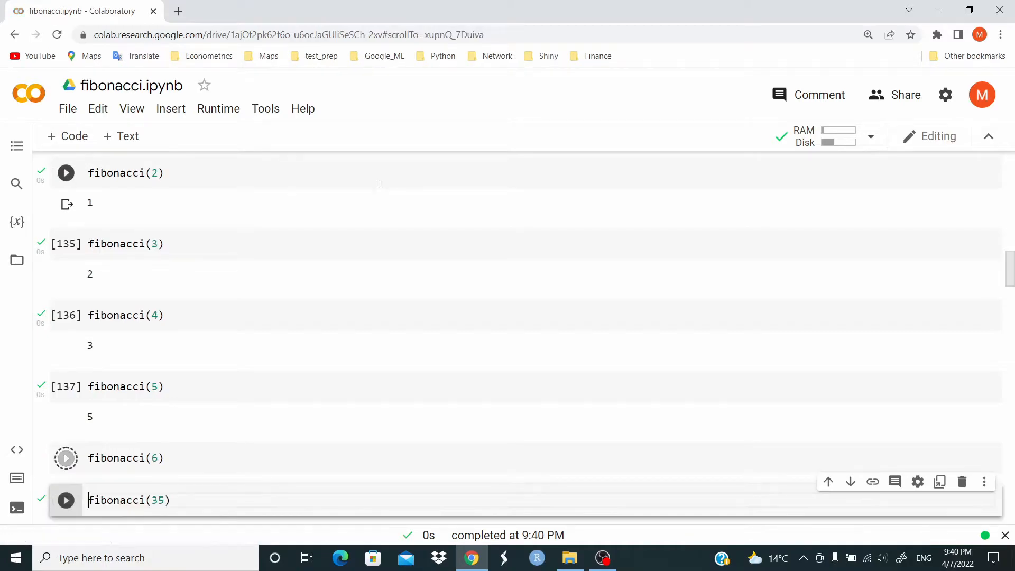
{"action": "left_click", "coordinate": [65, 458]}
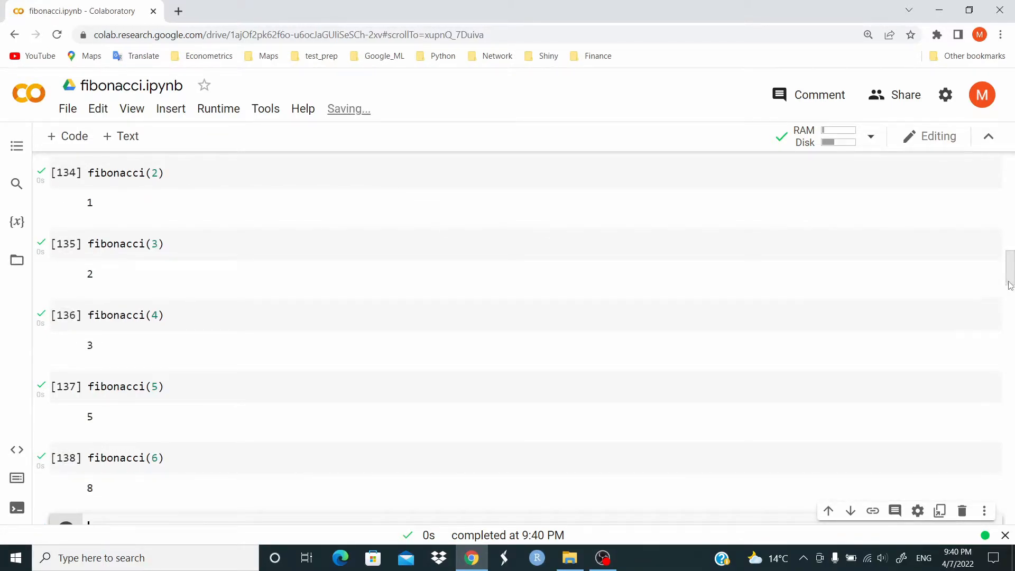
{"action": "scroll", "scroll_direction": "up", "scroll_amount": 3}
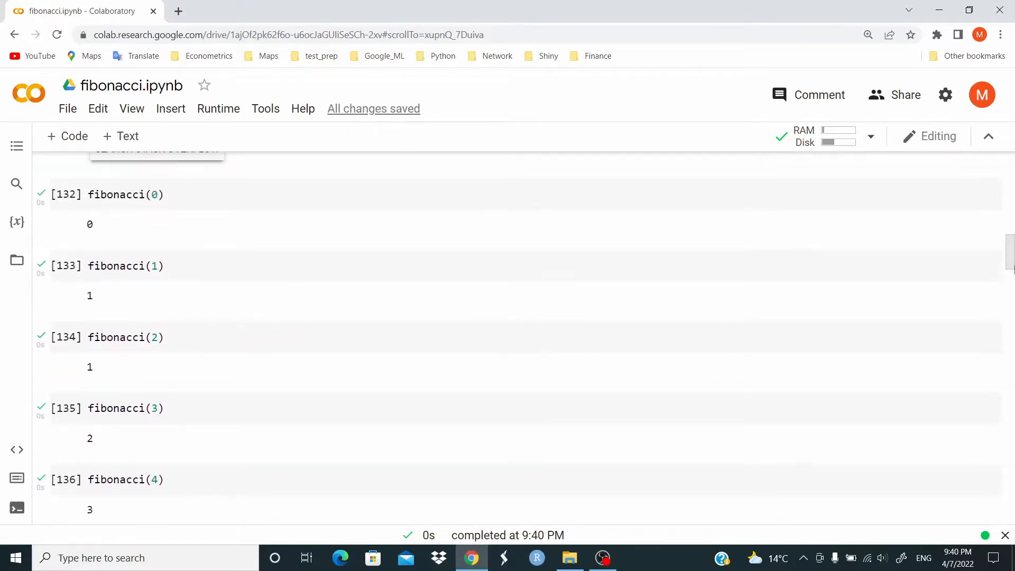
{"action": "scroll", "scroll_direction": "down", "scroll_amount": 3}
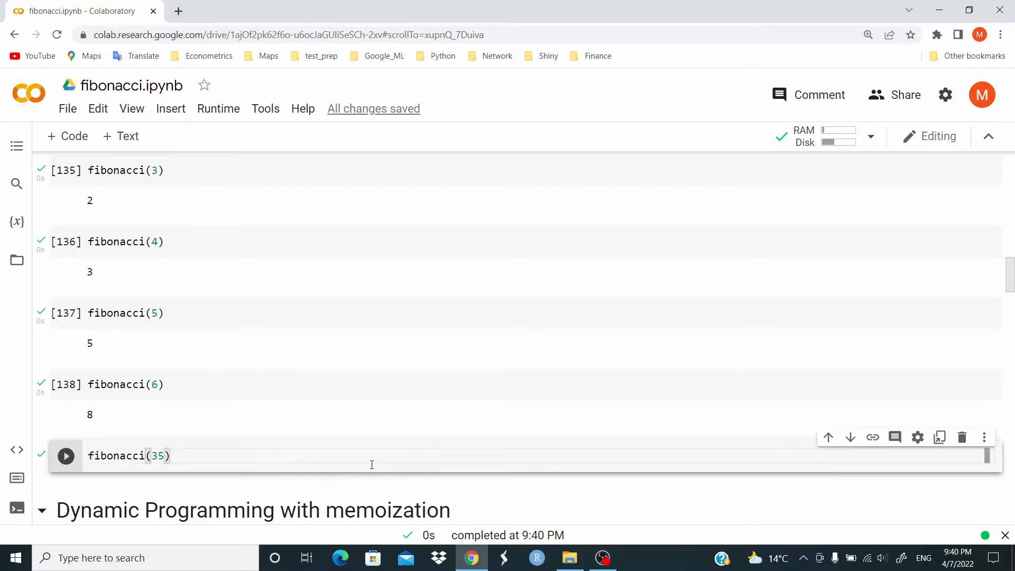
Step: Run fibonacci(35) naively, returning 9227465 after about four seconds
{"action": "left_click", "coordinate": [66, 456]}
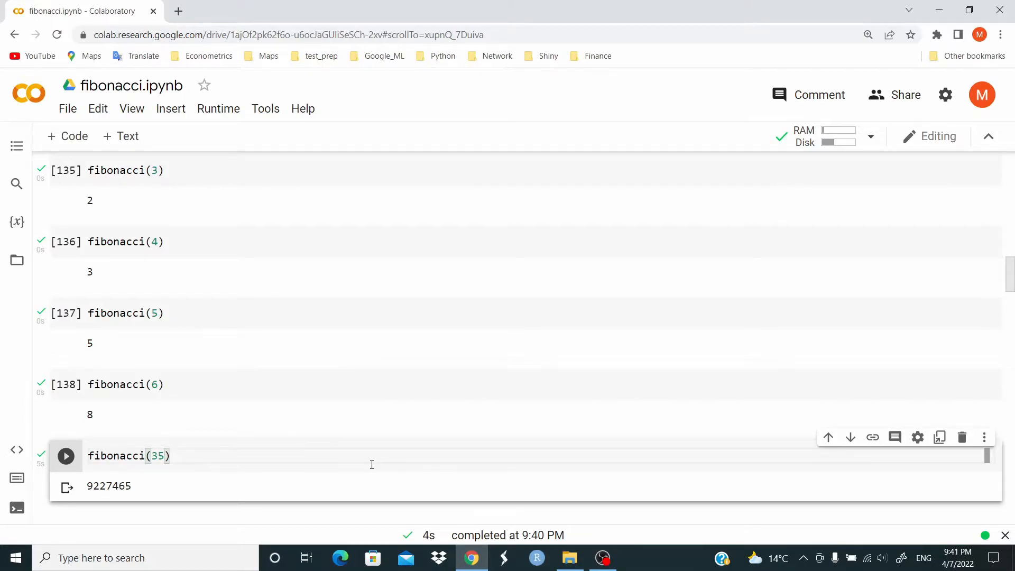
{"action": "scroll", "scroll_direction": "up", "scroll_amount": 3}
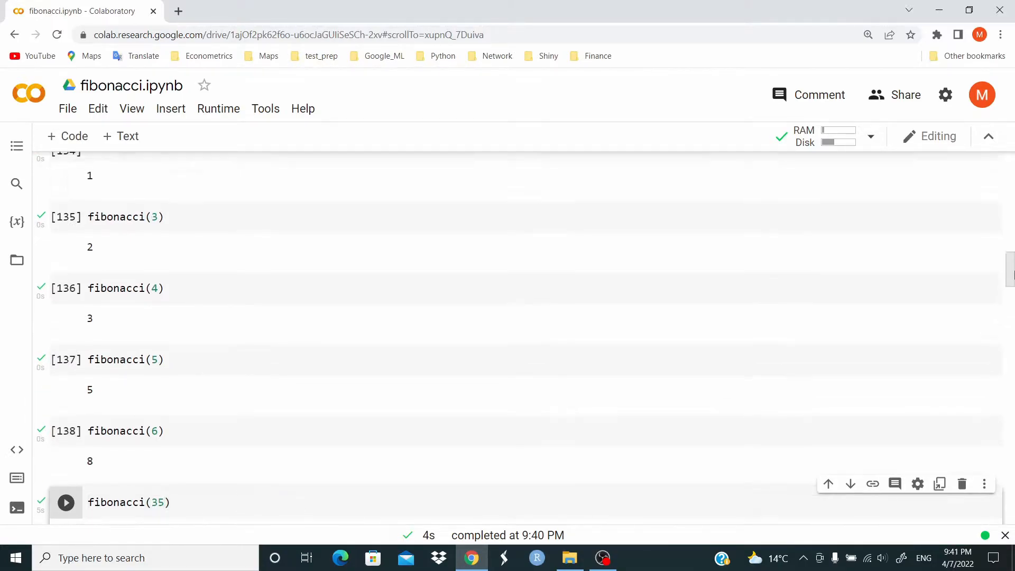
{"action": "scroll", "scroll_direction": "up", "scroll_amount": 3}
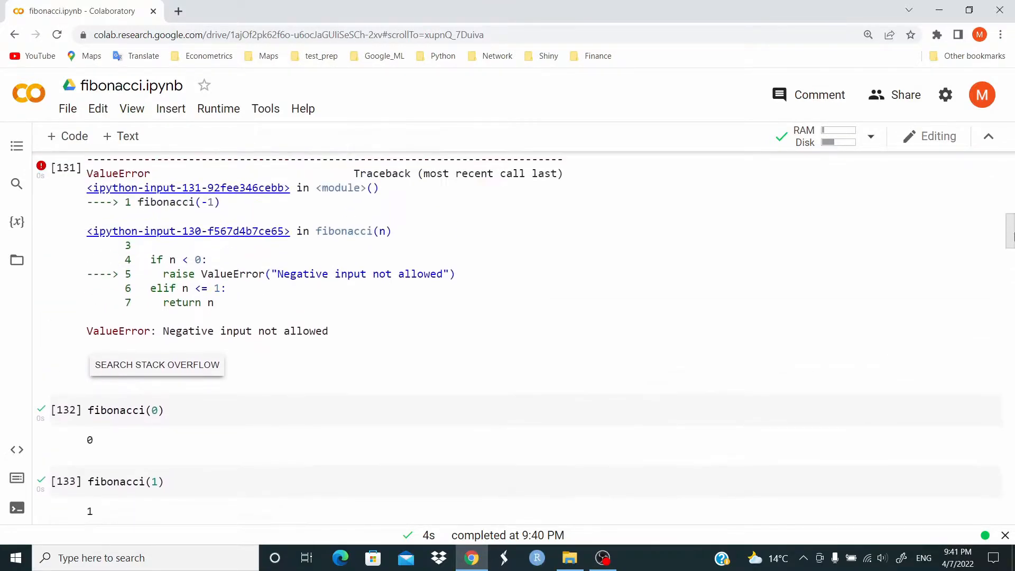
{"action": "scroll", "scroll_direction": "up", "scroll_amount": 3}
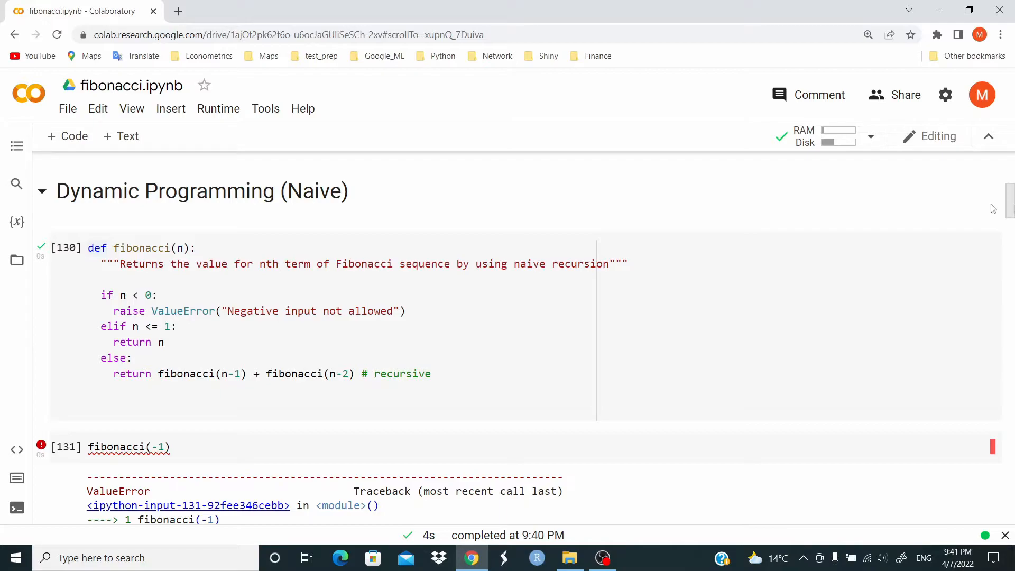
{"action": "left_click", "coordinate": [136, 358]}
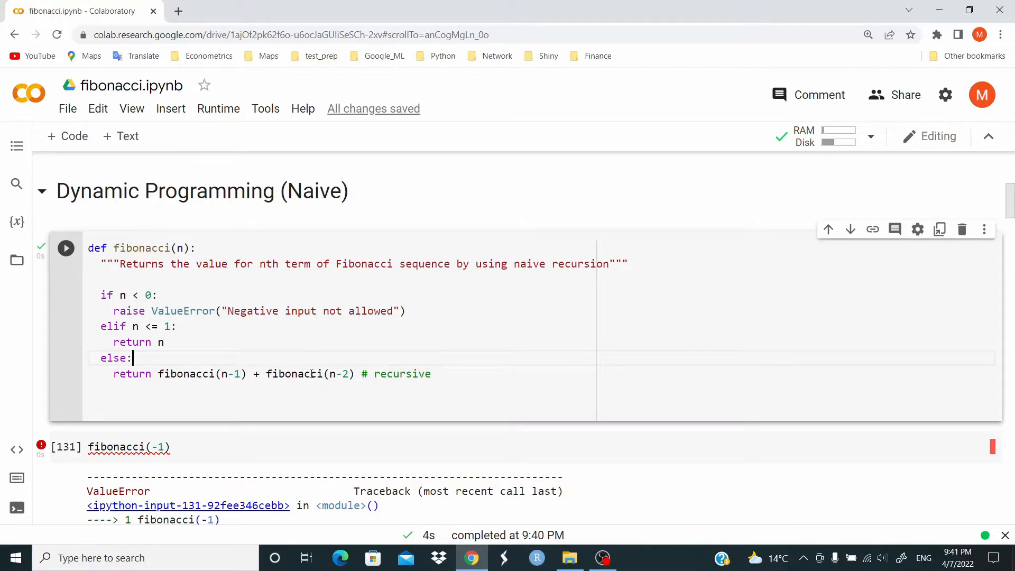
{"action": "mouse_move", "coordinate": [328, 373]}
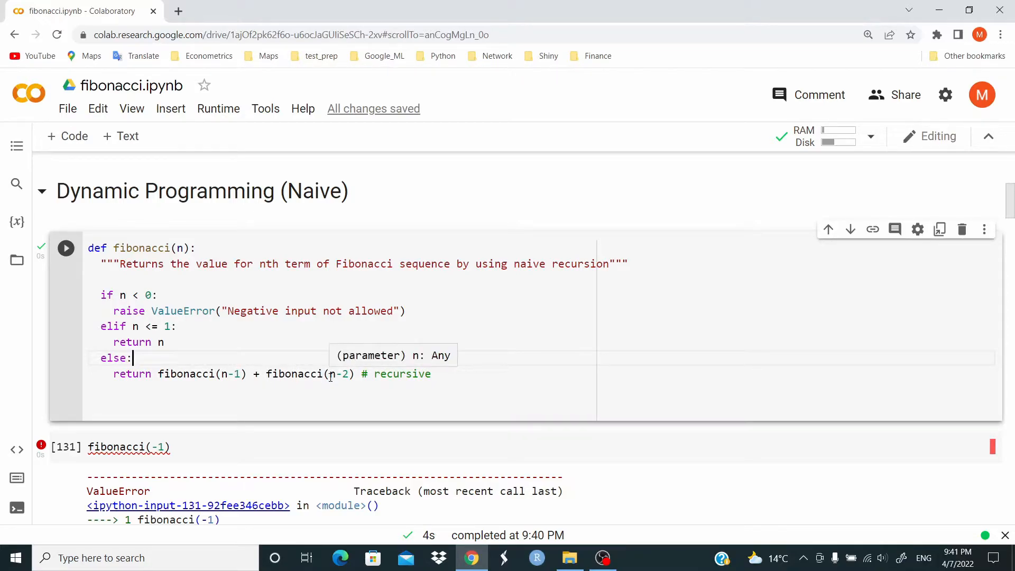
{"action": "mouse_move", "coordinate": [342, 374]}
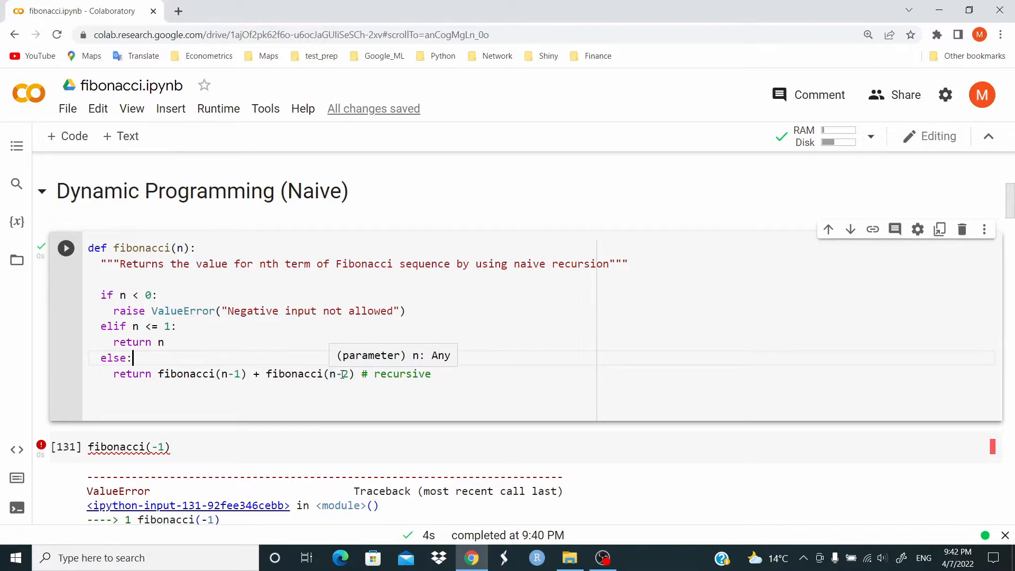
{"action": "mouse_move", "coordinate": [142, 236]}
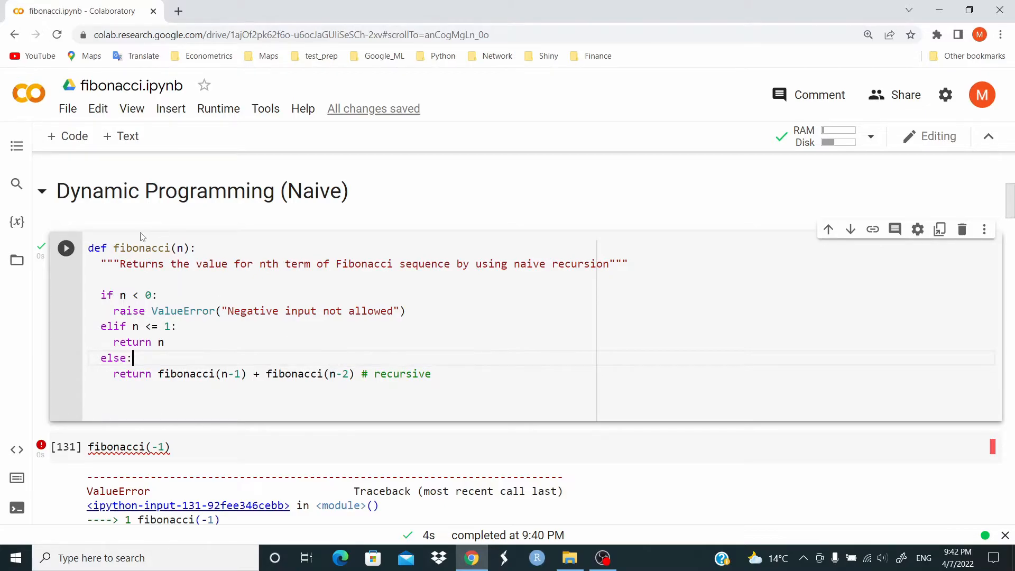
Step: Jump via the Table of contents to 'Dynamic Programming with memoization' and view fibonacci_memo
{"action": "left_click", "coordinate": [16, 146]}
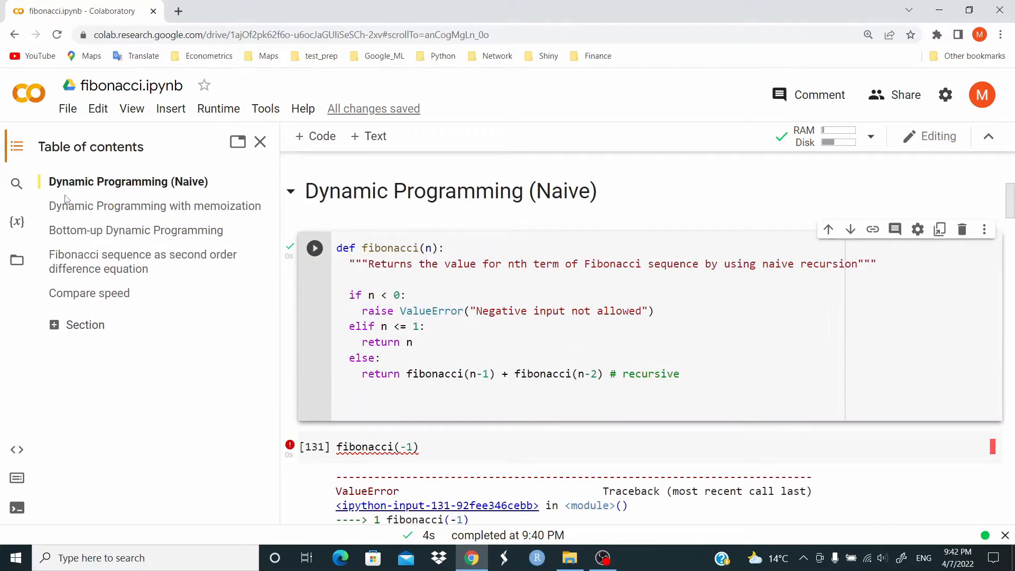
{"action": "left_click", "coordinate": [156, 206]}
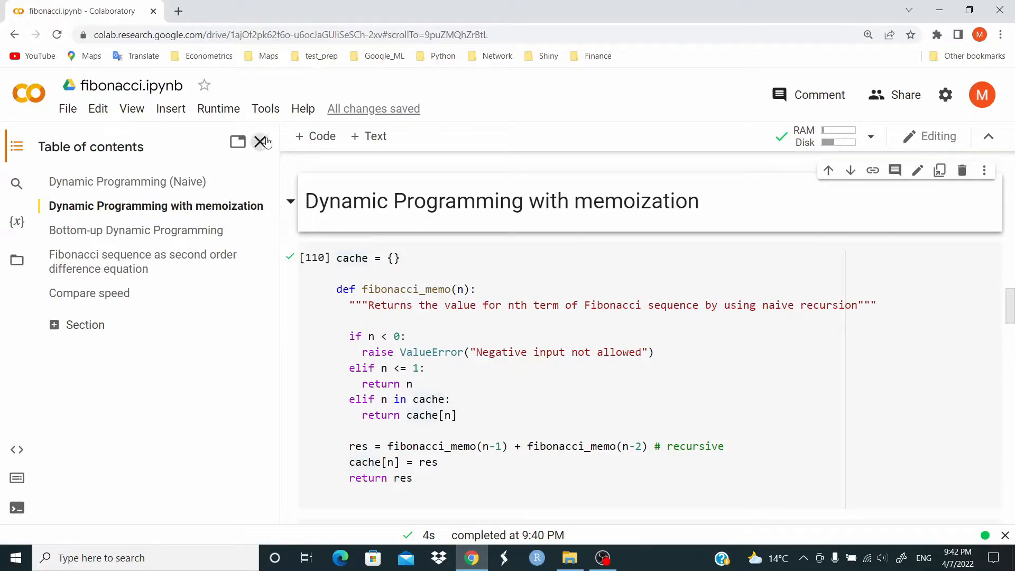
{"action": "left_click", "coordinate": [261, 141]}
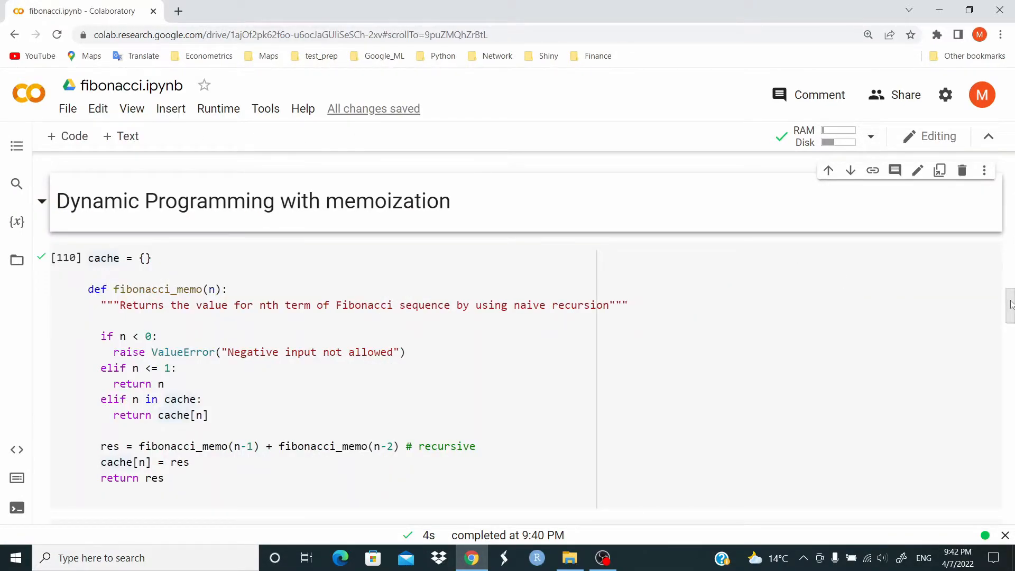
{"action": "scroll", "scroll_direction": "down", "scroll_amount": 3}
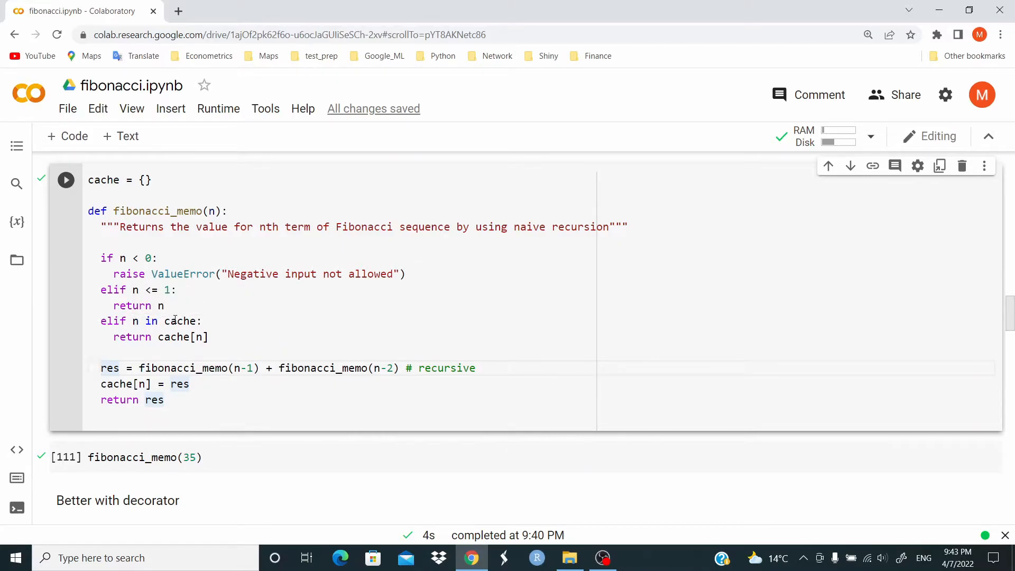
{"action": "mouse_move", "coordinate": [182, 320]}
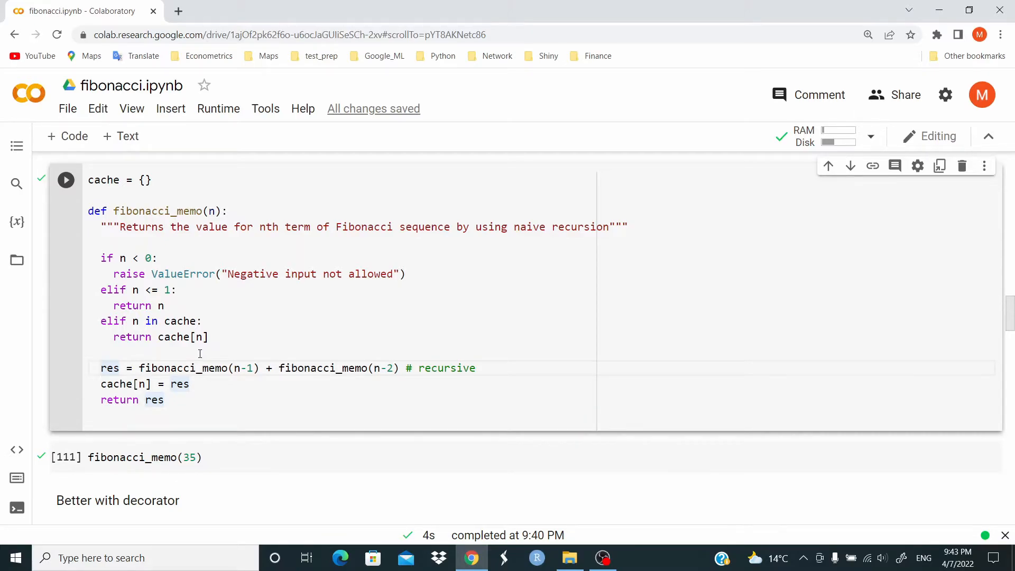
Step: Run the dictionary-memoized fibonacci_memo and compute fibonacci_memo(35) = 9227465, saving the notebook
{"action": "left_click", "coordinate": [146, 457]}
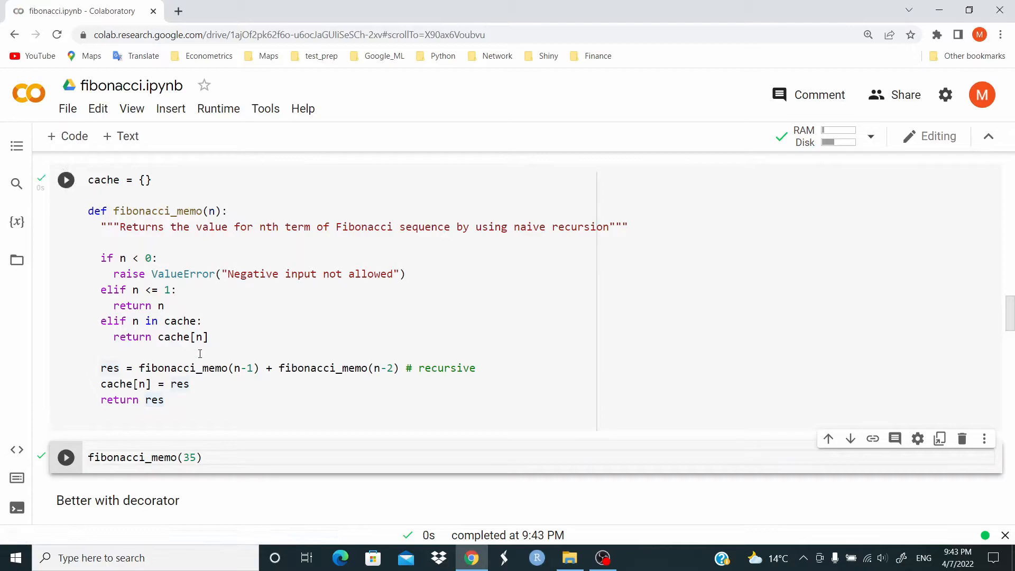
{"action": "left_click", "coordinate": [66, 456]}
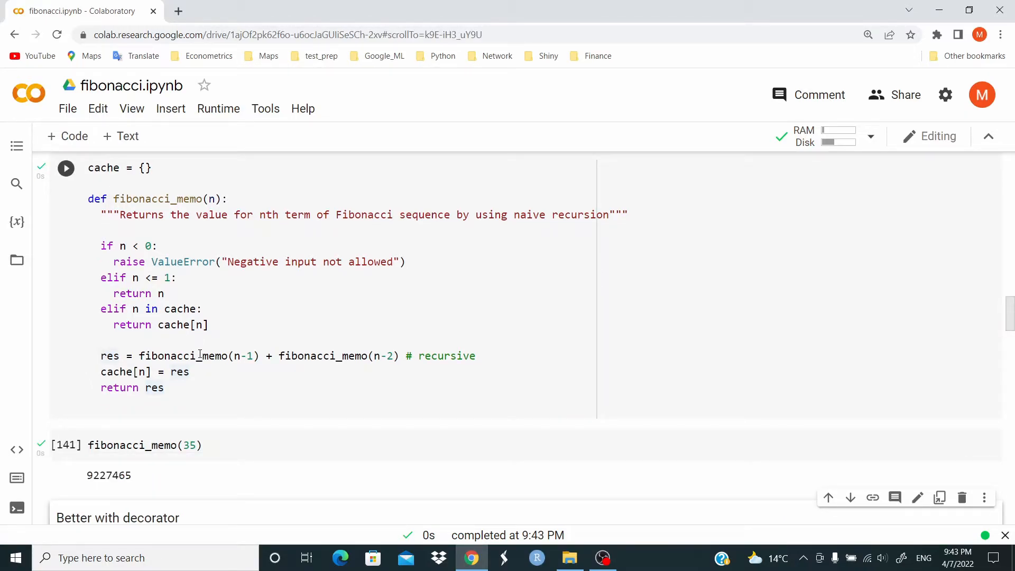
{"action": "key", "text": "ctrl+s"}
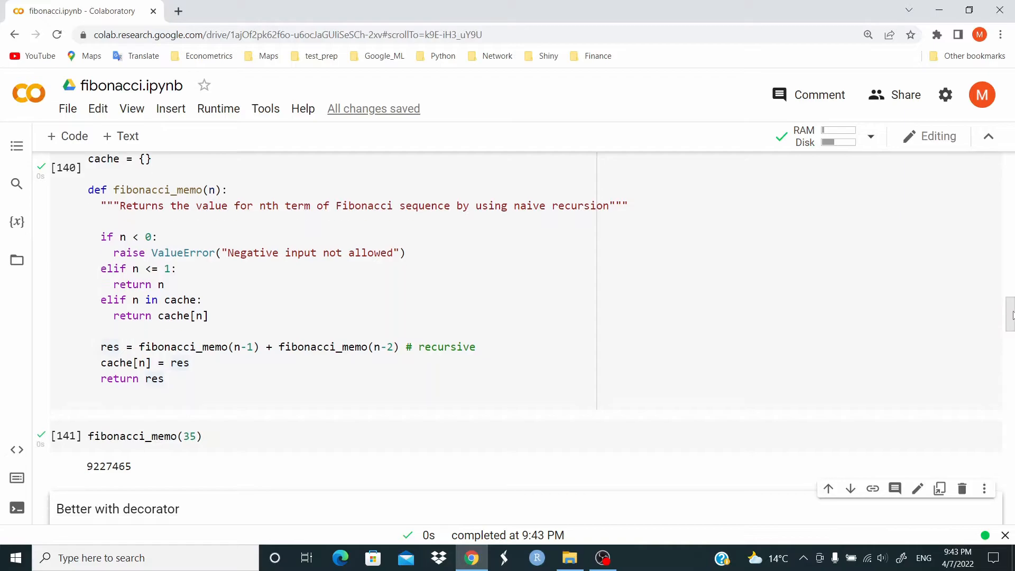
{"action": "scroll", "scroll_direction": "down", "scroll_amount": 3}
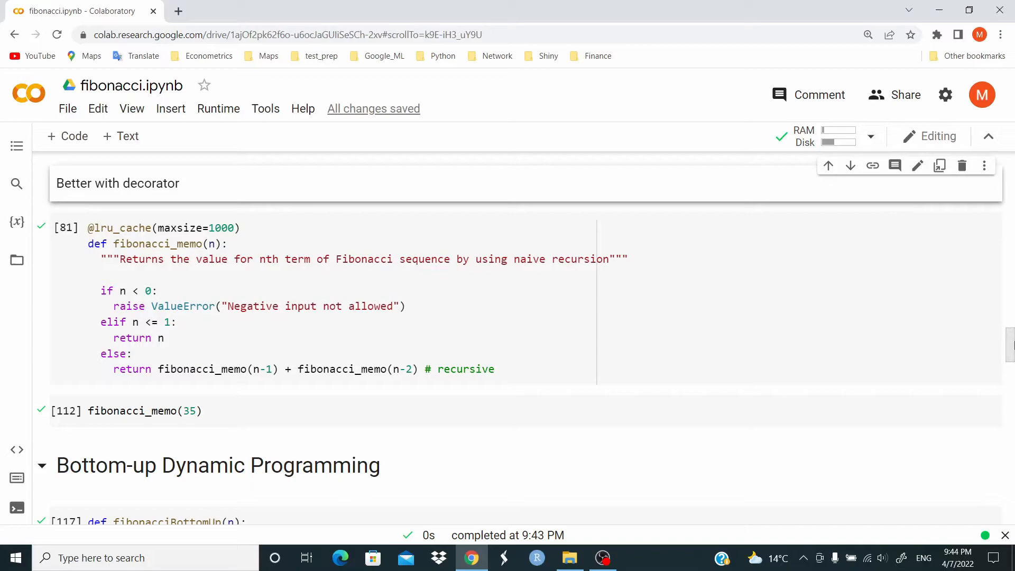
{"action": "mouse_move", "coordinate": [345, 239]}
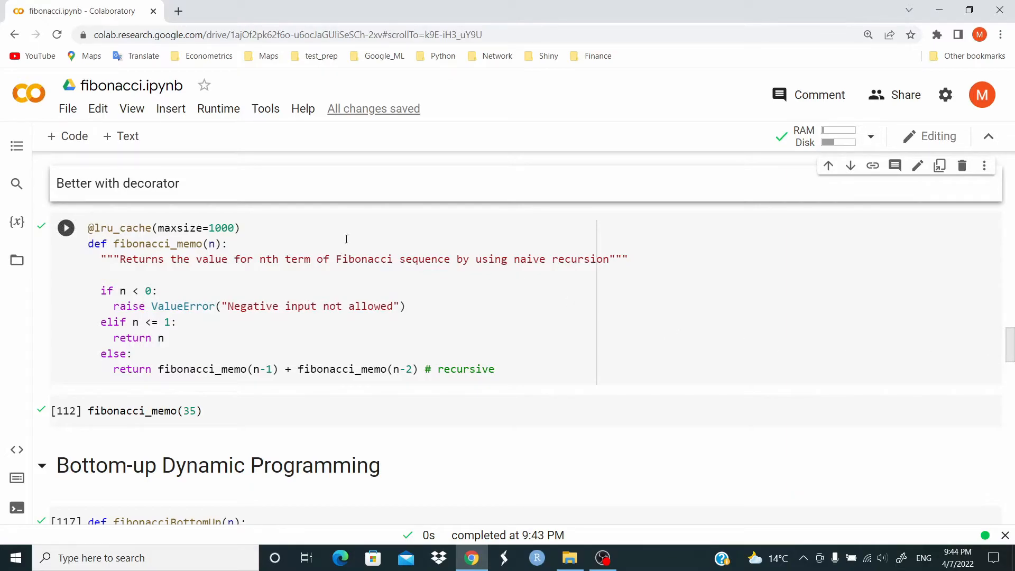
{"action": "mouse_move", "coordinate": [314, 338]}
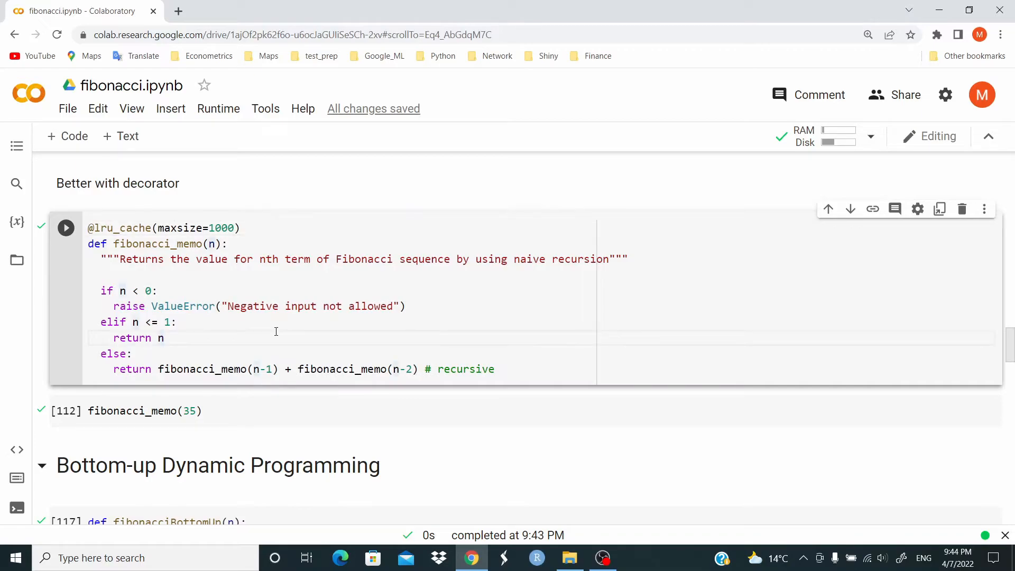
{"action": "left_click", "coordinate": [65, 411]}
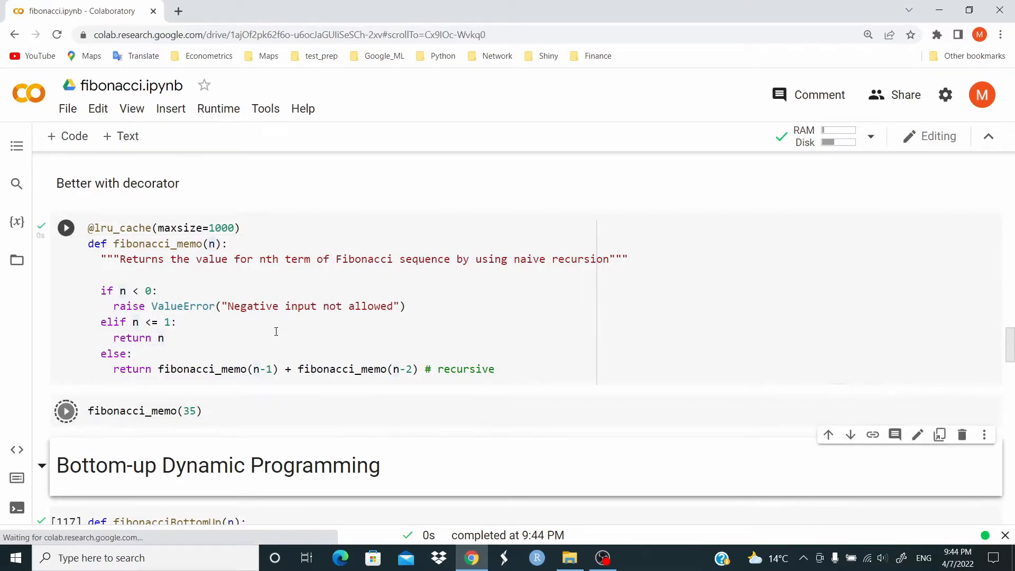
{"action": "left_click", "coordinate": [65, 410]}
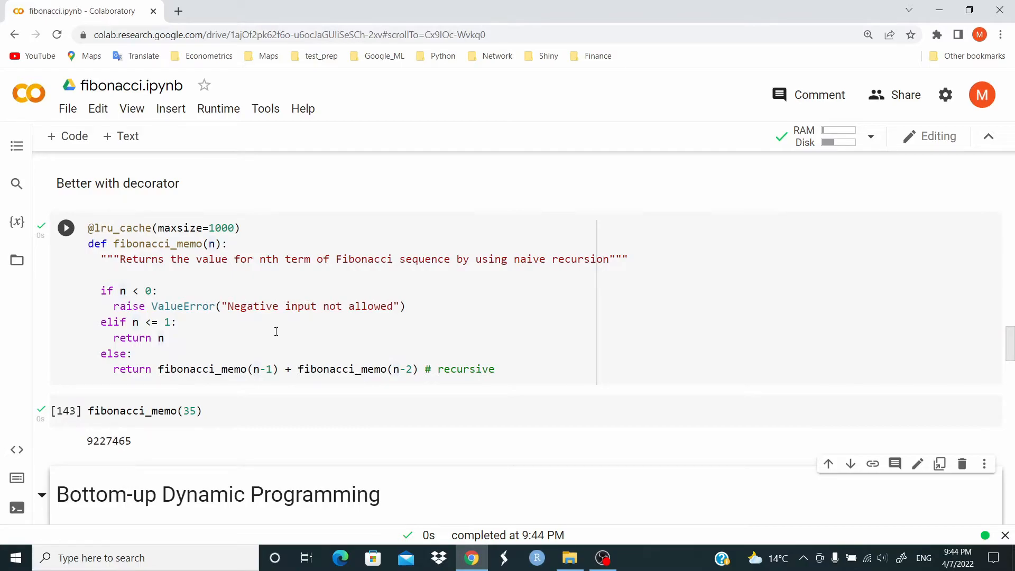
{"action": "mouse_move", "coordinate": [779, 250]}
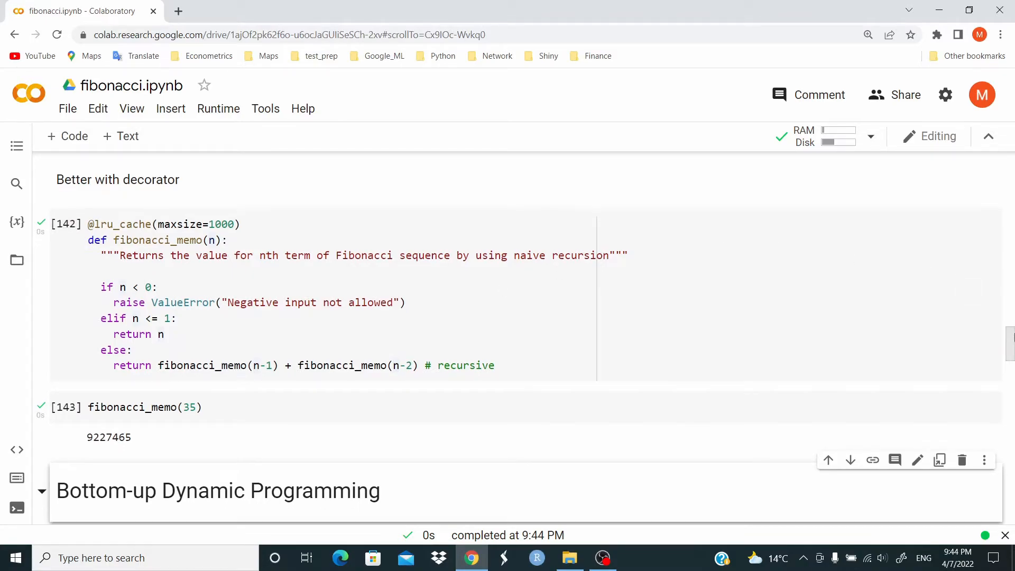
Step: Run the fibonacciBottomUp definition and compute fibonacciBottomUp(35) = 9227465
{"action": "scroll", "scroll_direction": "down", "scroll_amount": 3}
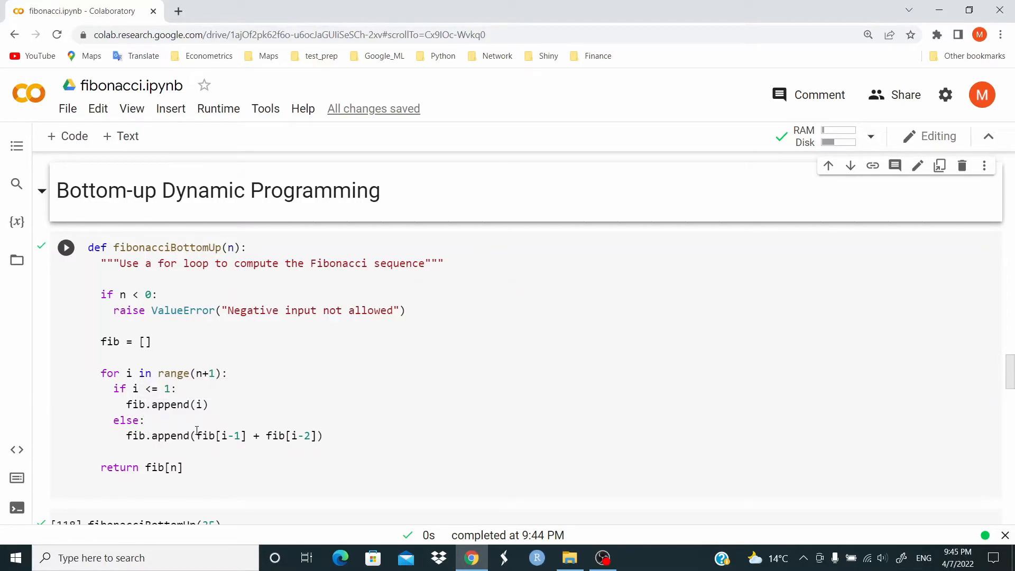
{"action": "mouse_move", "coordinate": [204, 436]}
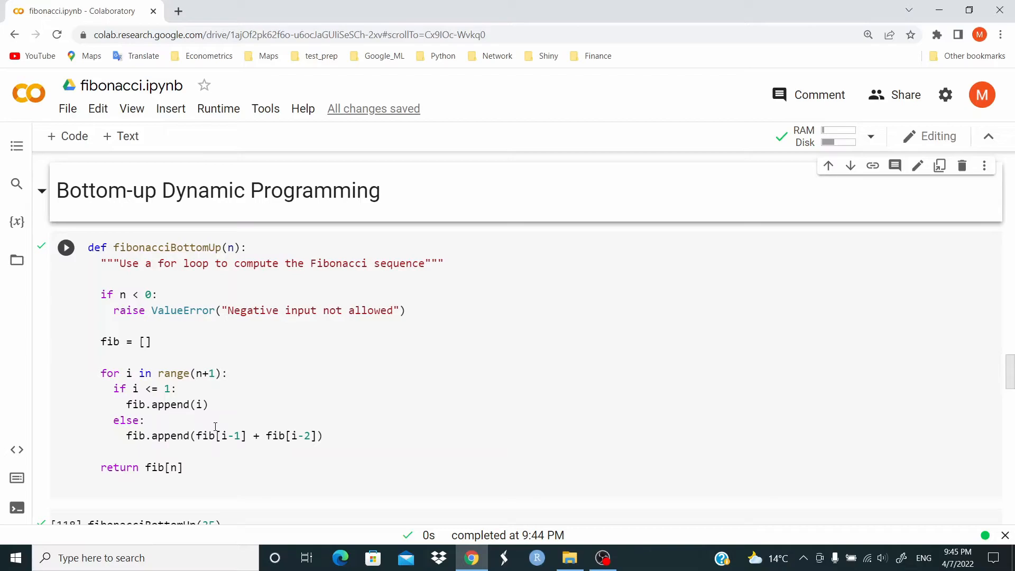
{"action": "double_click", "coordinate": [226, 436]}
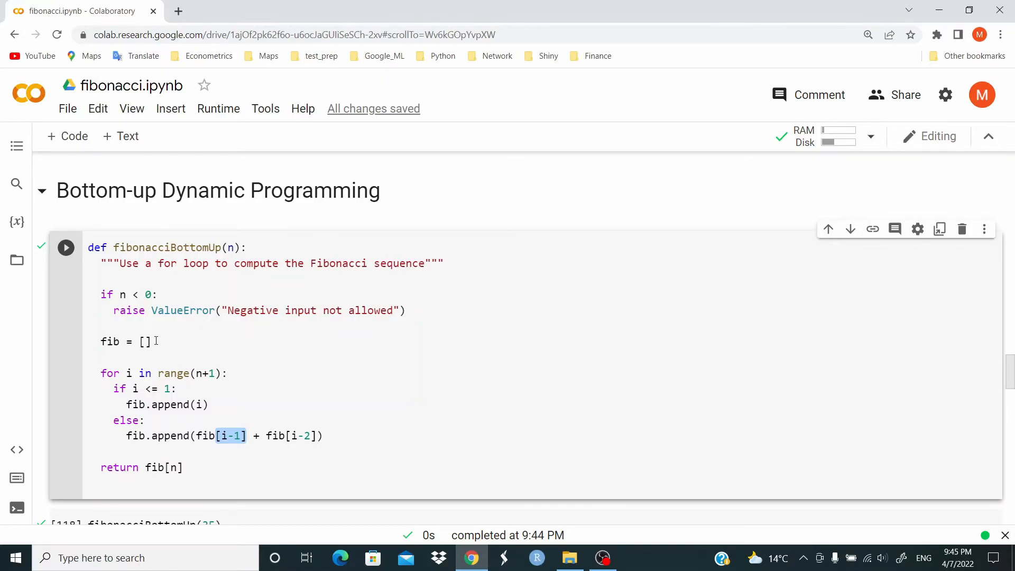
{"action": "left_click", "coordinate": [188, 467]}
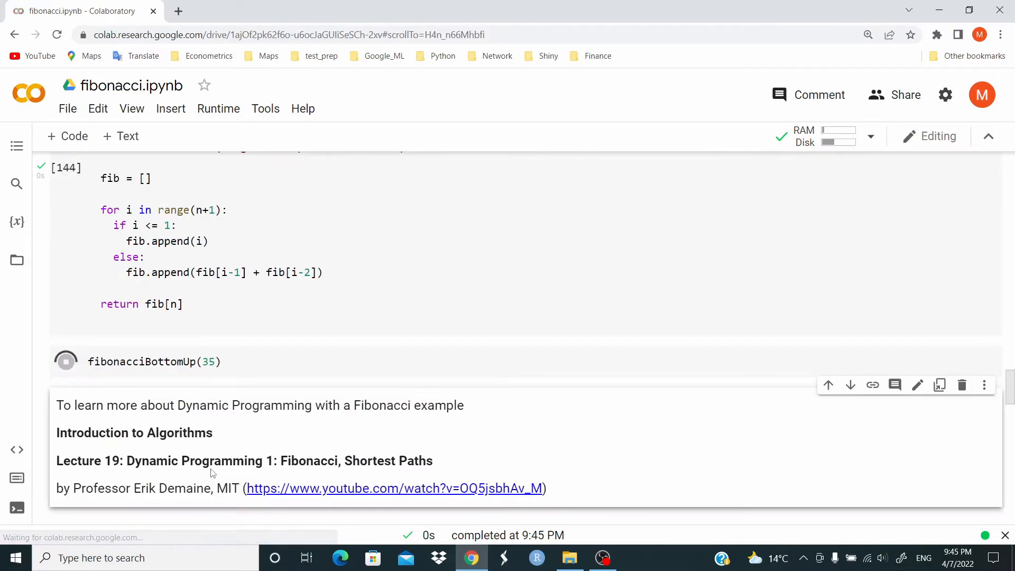
{"action": "left_click", "coordinate": [66, 361]}
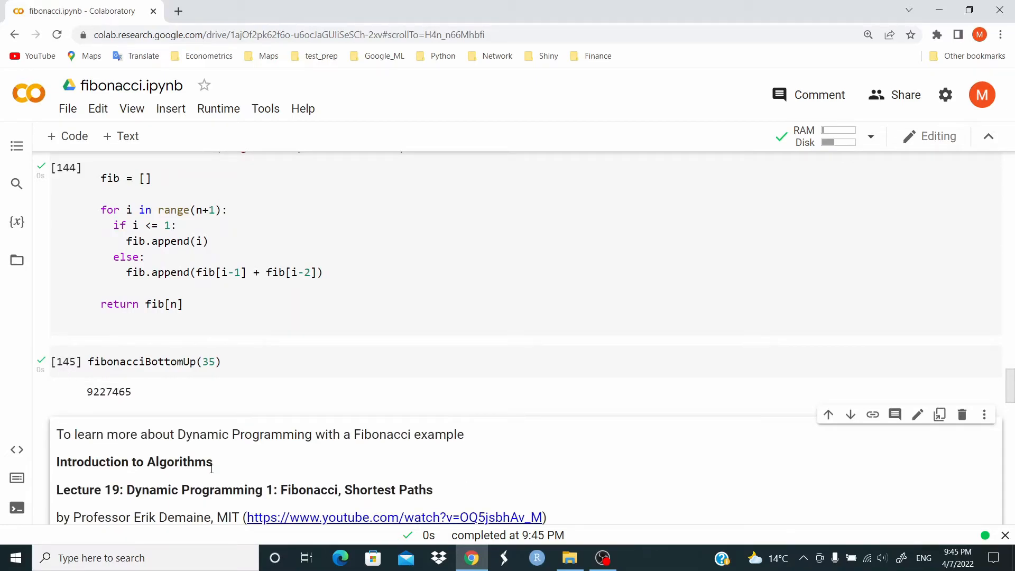
Step: Run fibonacciBottomUp(35) showing the whole list, then rerun with return fib[n] giving 9227465
{"action": "left_click", "coordinate": [166, 303]}
{"action": "type", "text": " #"}
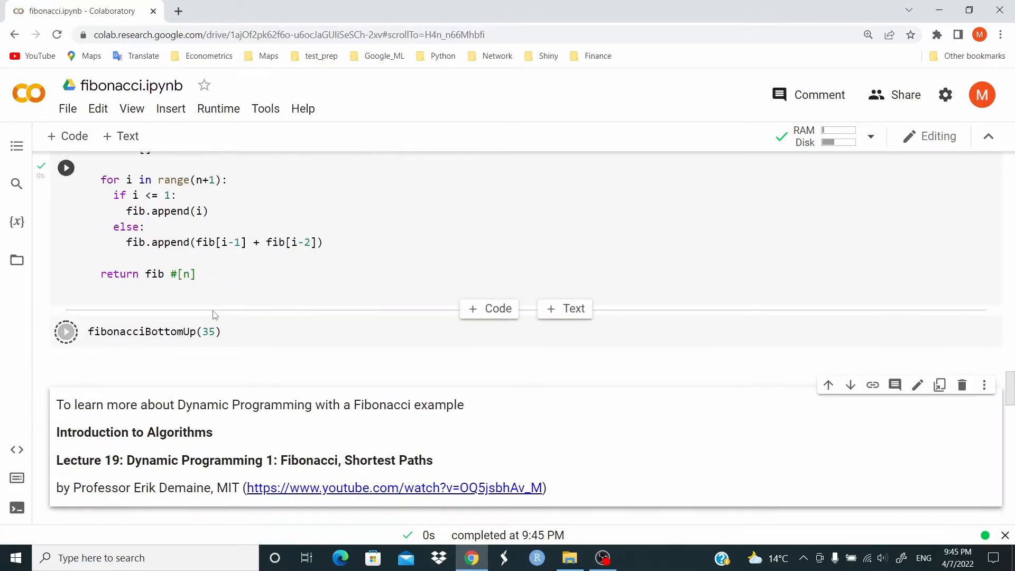
{"action": "left_click", "coordinate": [66, 331]}
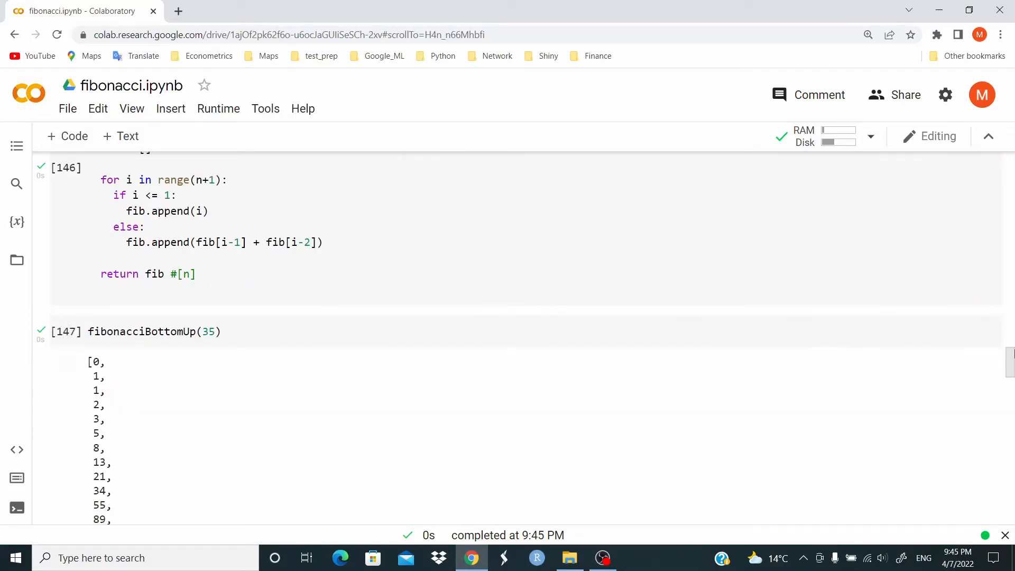
{"action": "scroll", "scroll_direction": "down", "scroll_amount": 3}
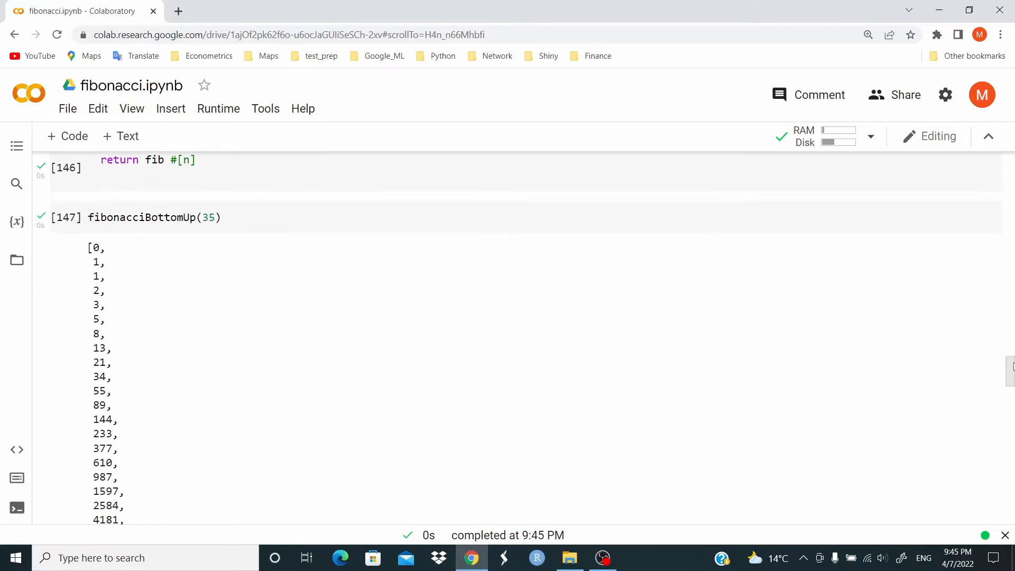
{"action": "scroll", "scroll_direction": "down", "scroll_amount": 3}
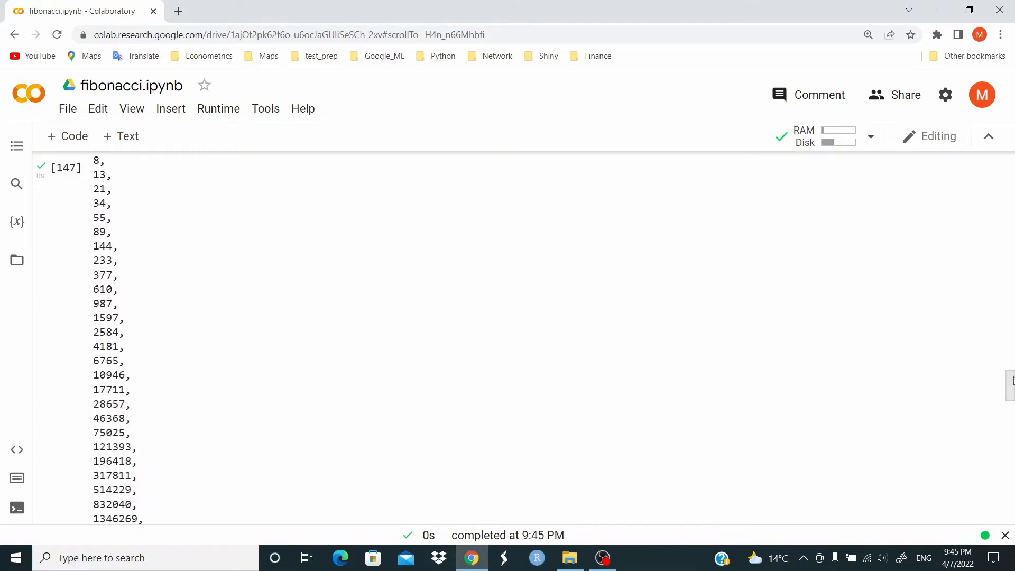
{"action": "scroll", "scroll_direction": "down", "scroll_amount": 3}
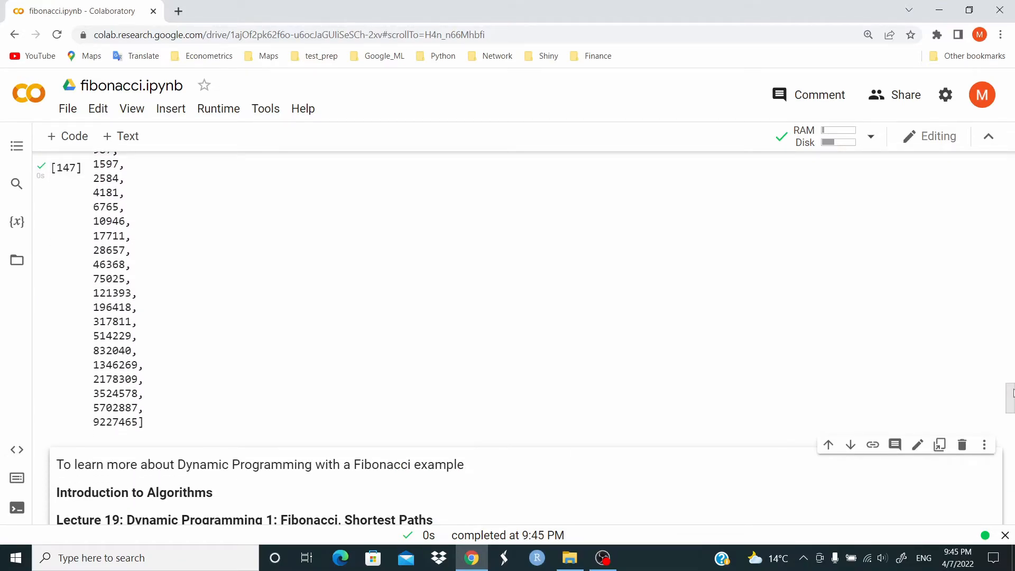
{"action": "scroll", "scroll_direction": "up", "scroll_amount": 3}
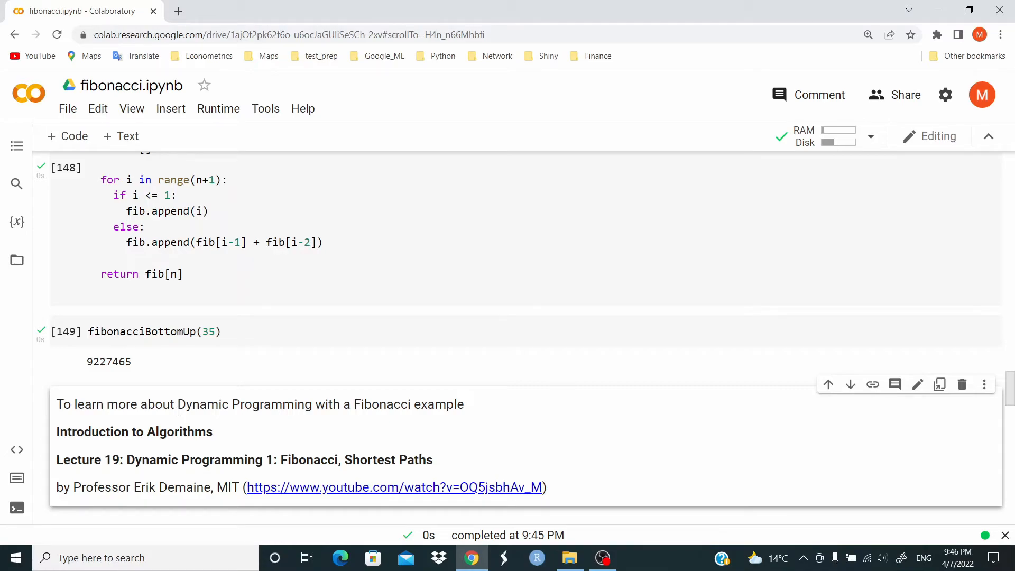
{"action": "mouse_move", "coordinate": [391, 371]}
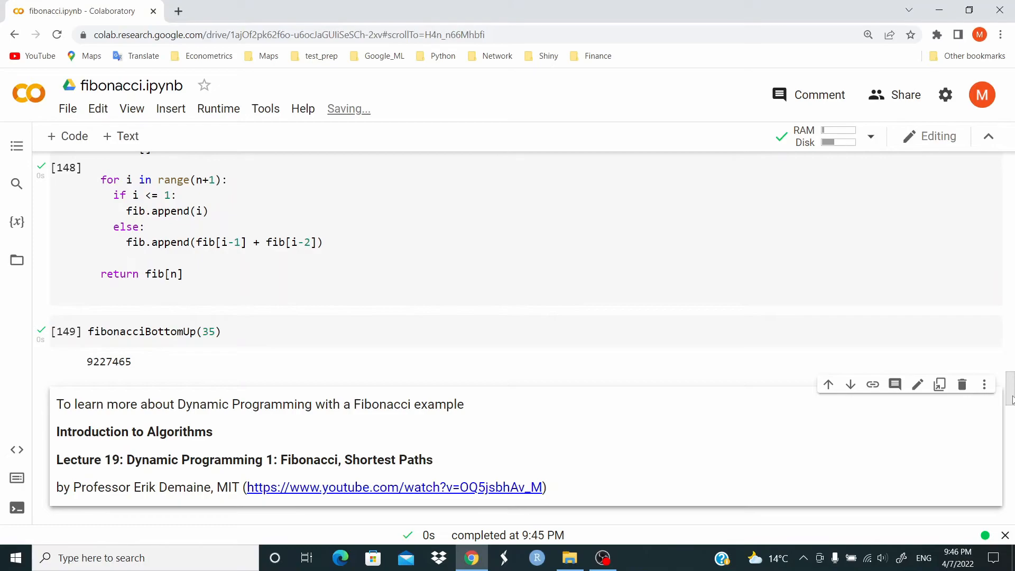
Step: Scroll to the second-order difference equation section with the fibonacci_vec closed-form definition
{"action": "scroll", "scroll_direction": "up", "scroll_amount": 3}
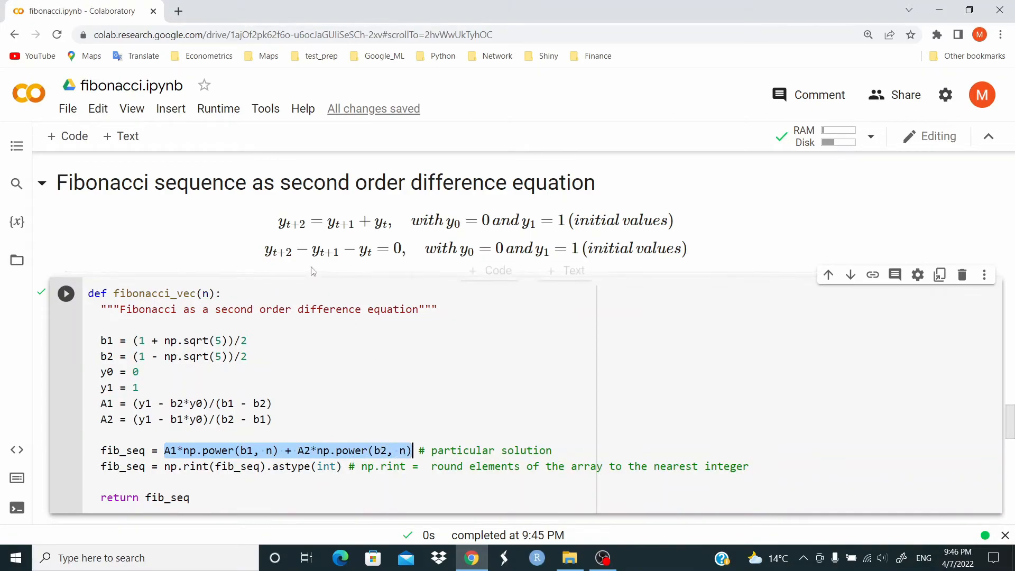
{"action": "mouse_move", "coordinate": [311, 270]}
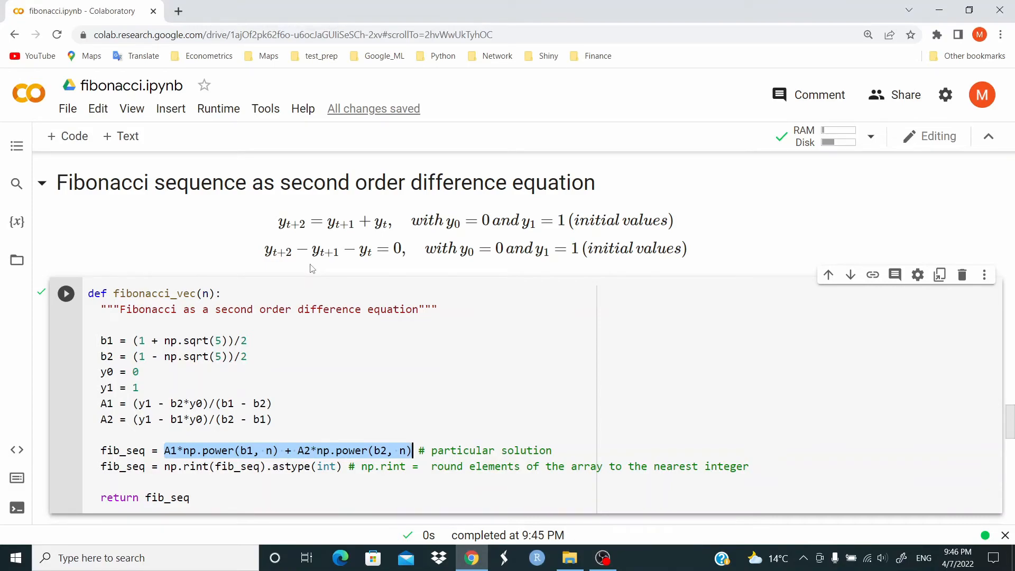
{"action": "mouse_move", "coordinate": [194, 417]}
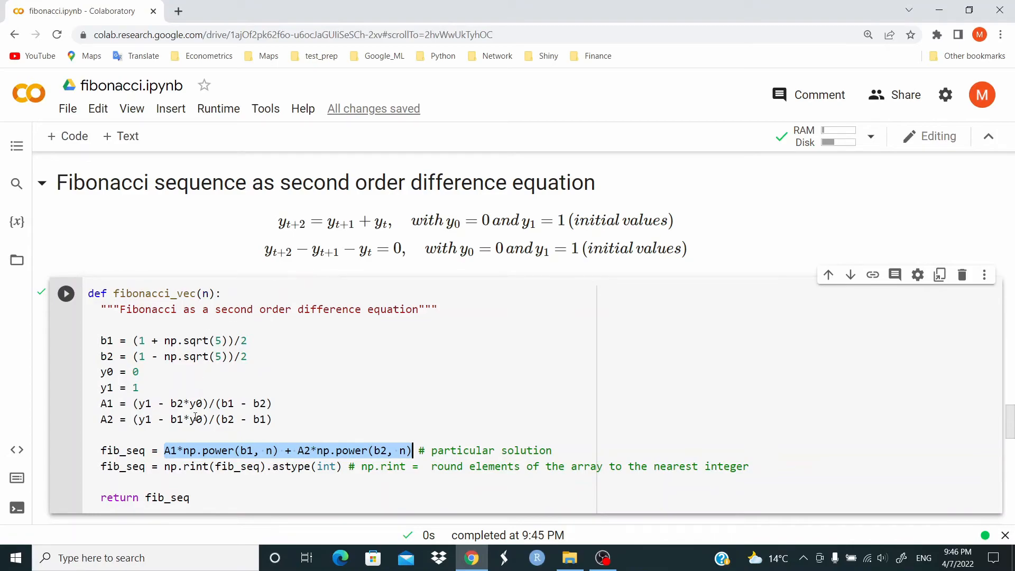
{"action": "left_click", "coordinate": [184, 466]}
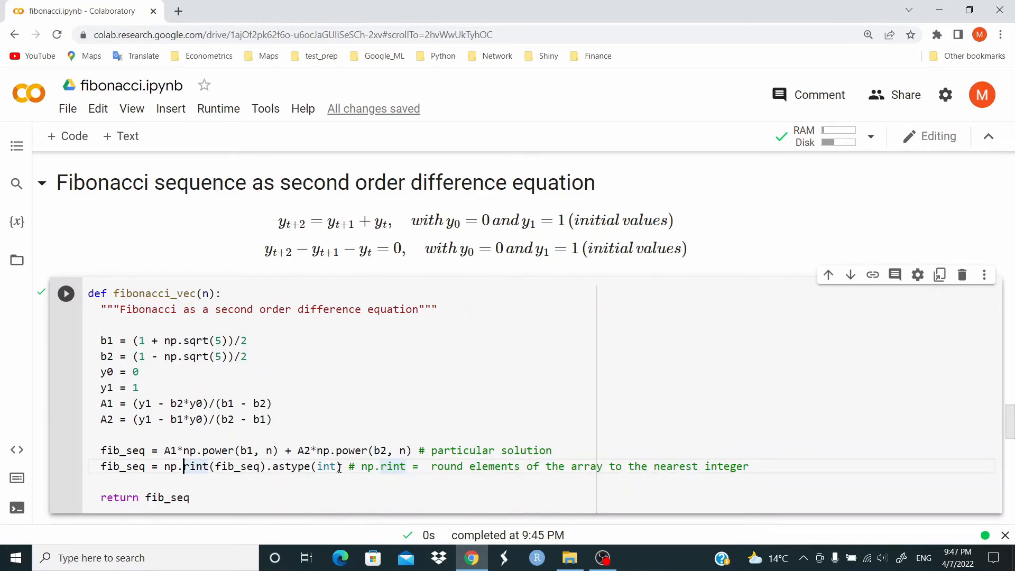
{"action": "mouse_move", "coordinate": [326, 466]}
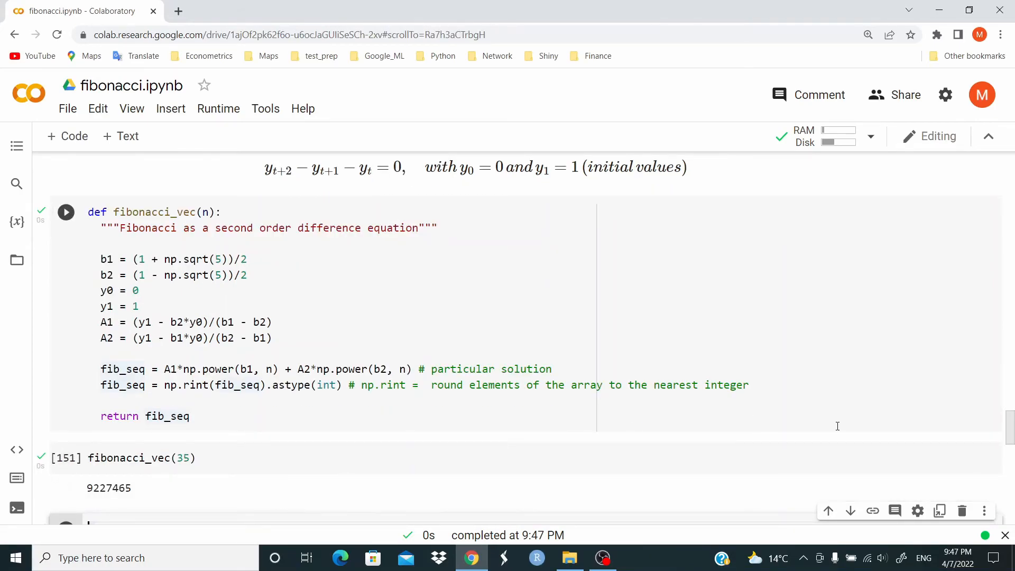
Step: Run s = np.arange(0, 9) and fibonacci_vec(s), giving [0, 1, 1, 2, 3, 5, 8, 13, 21]
{"action": "scroll", "scroll_direction": "down", "scroll_amount": 3}
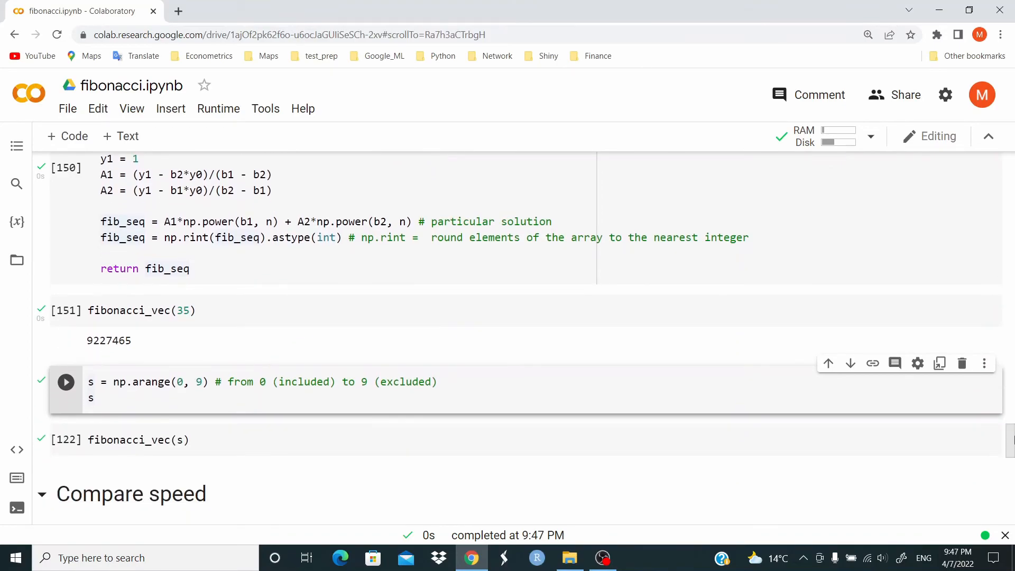
{"action": "scroll", "scroll_direction": "down", "scroll_amount": 3}
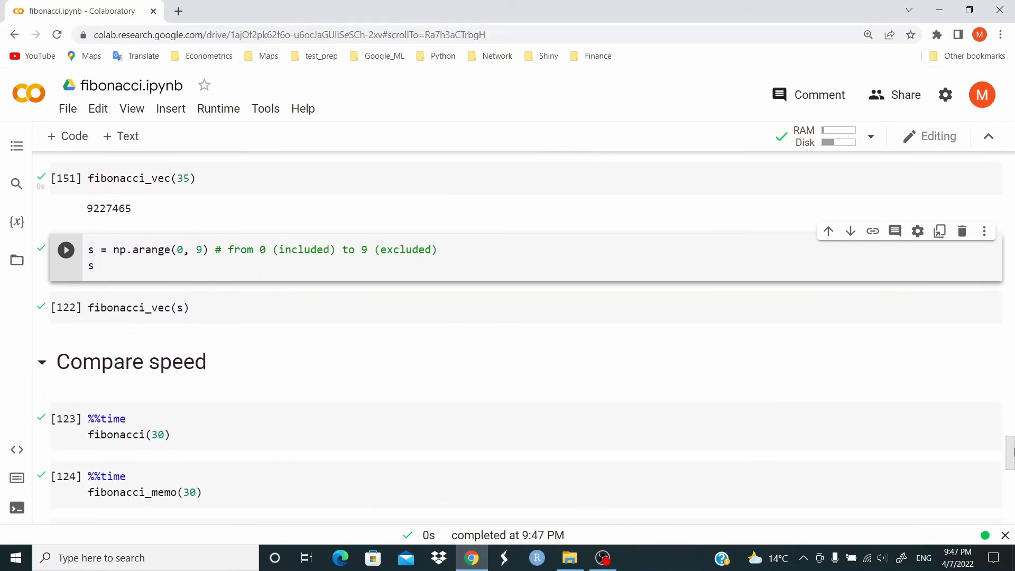
{"action": "scroll", "scroll_direction": "down", "scroll_amount": 3}
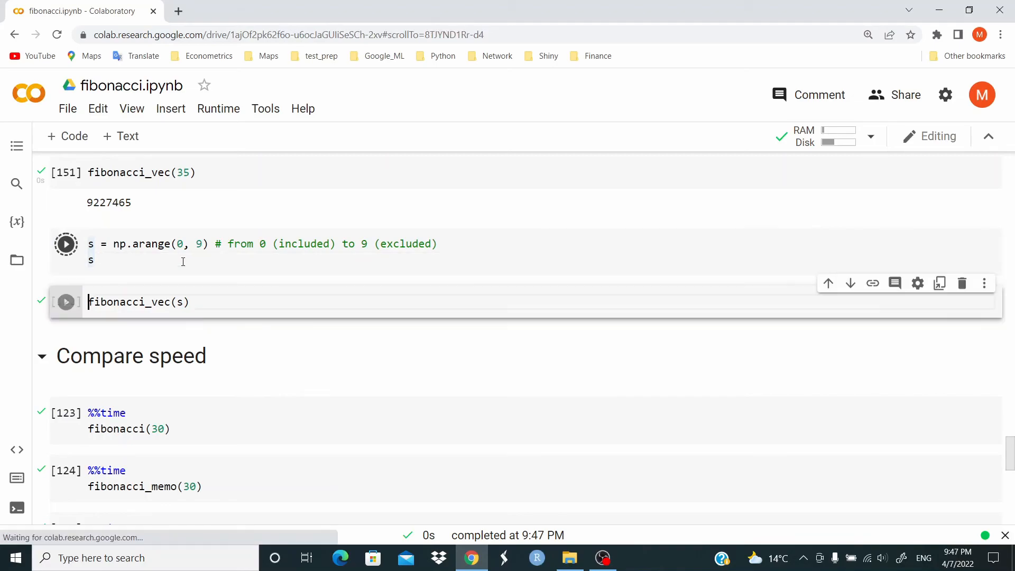
{"action": "left_click", "coordinate": [65, 243]}
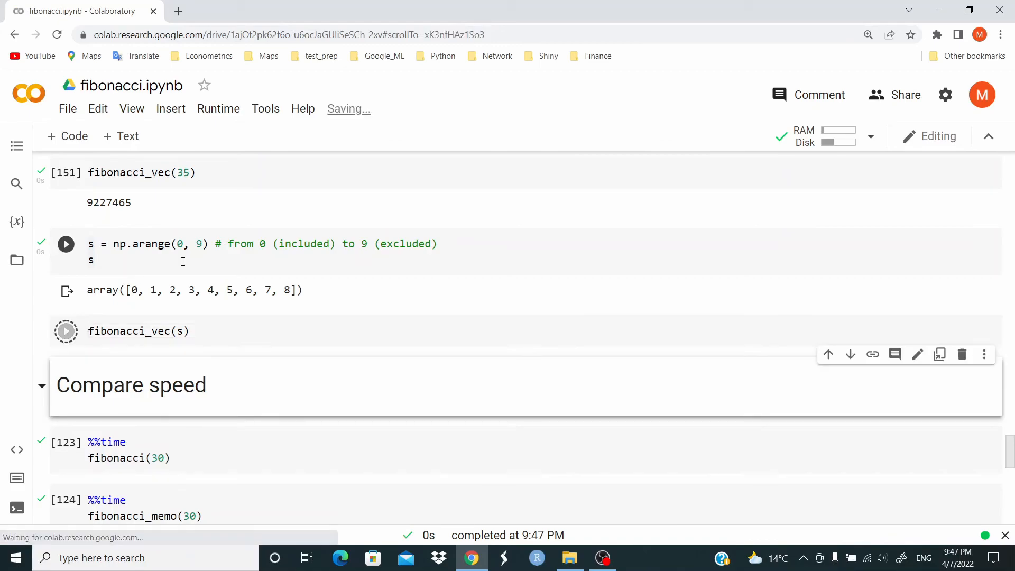
{"action": "left_click", "coordinate": [66, 331]}
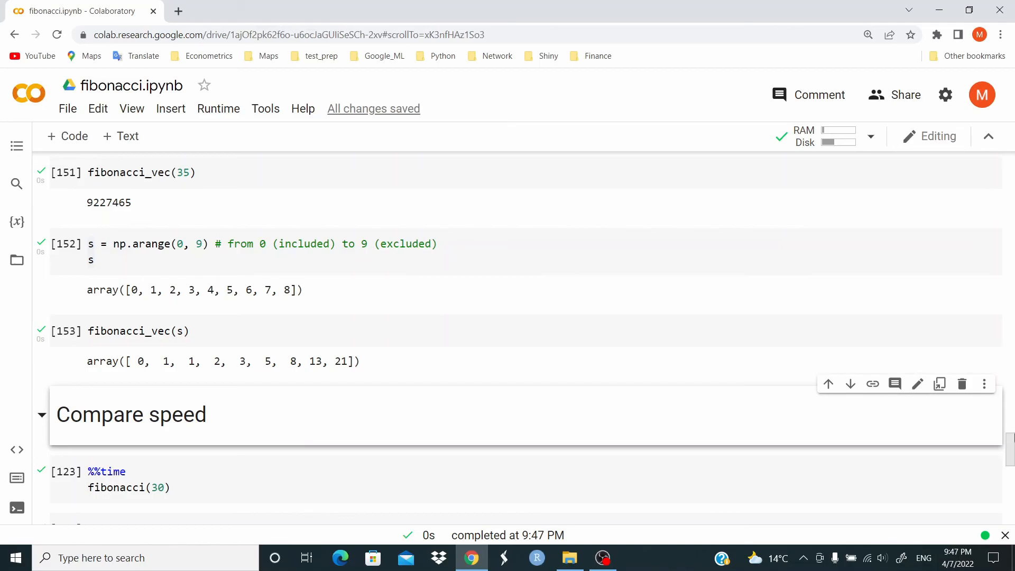
Step: Run the timed fibonacci_memo(30) cell and review the Compare speed timings against naive 432 ms
{"action": "scroll", "scroll_direction": "down", "scroll_amount": 3}
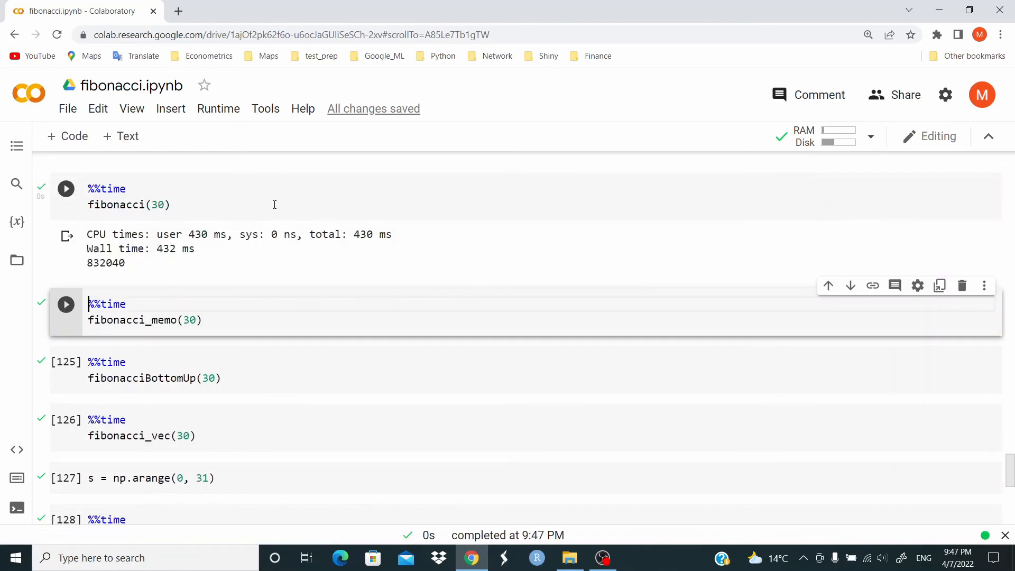
{"action": "left_click", "coordinate": [66, 303]}
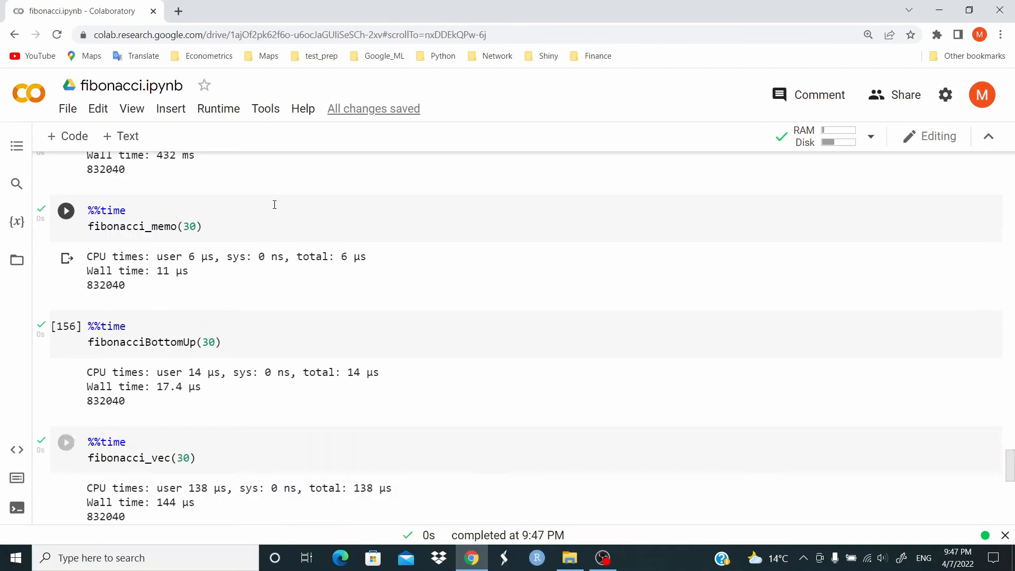
{"action": "scroll", "scroll_direction": "down", "scroll_amount": 3}
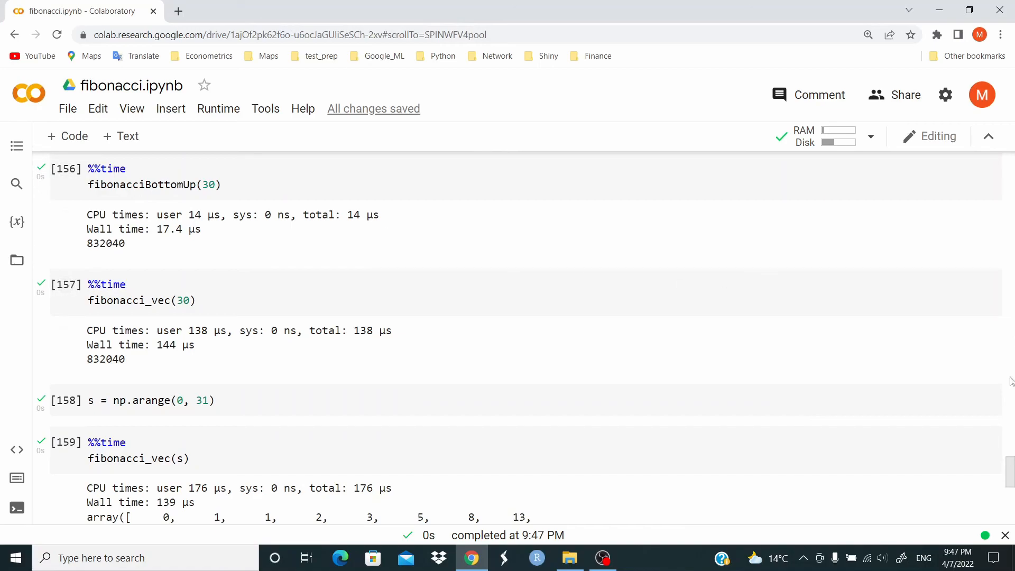
{"action": "scroll", "scroll_direction": "up", "scroll_amount": 3}
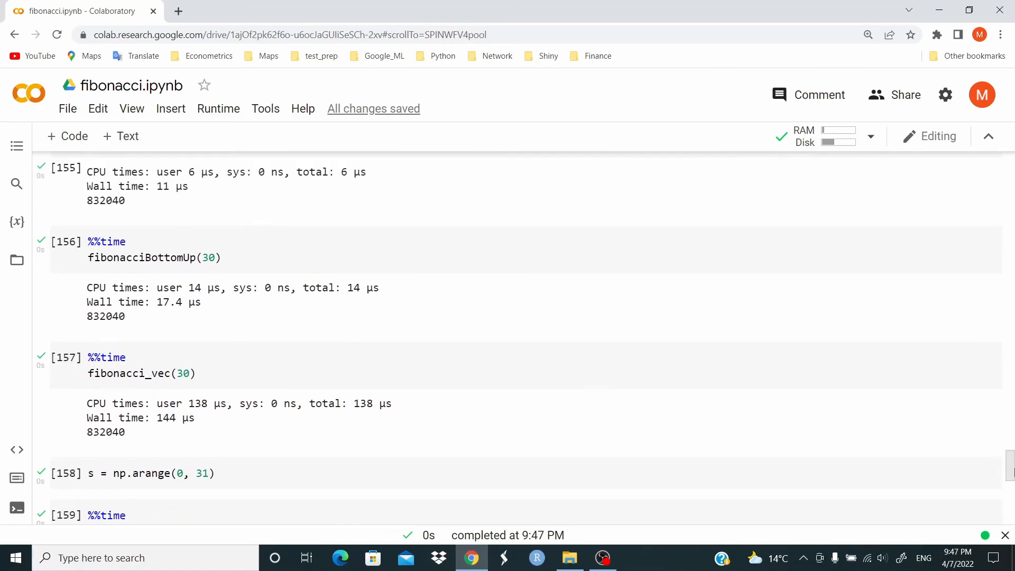
{"action": "scroll", "scroll_direction": "up", "scroll_amount": 3}
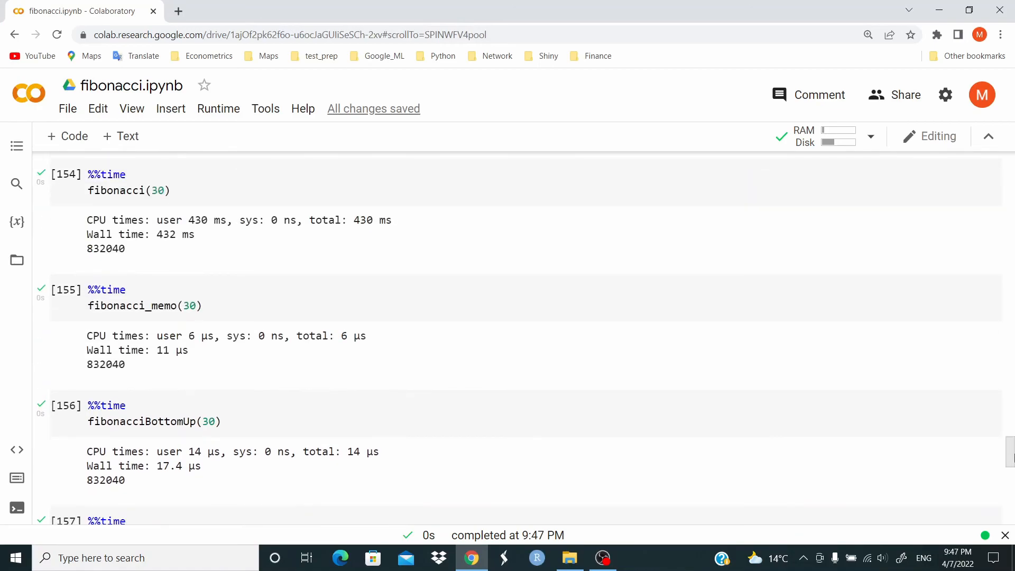